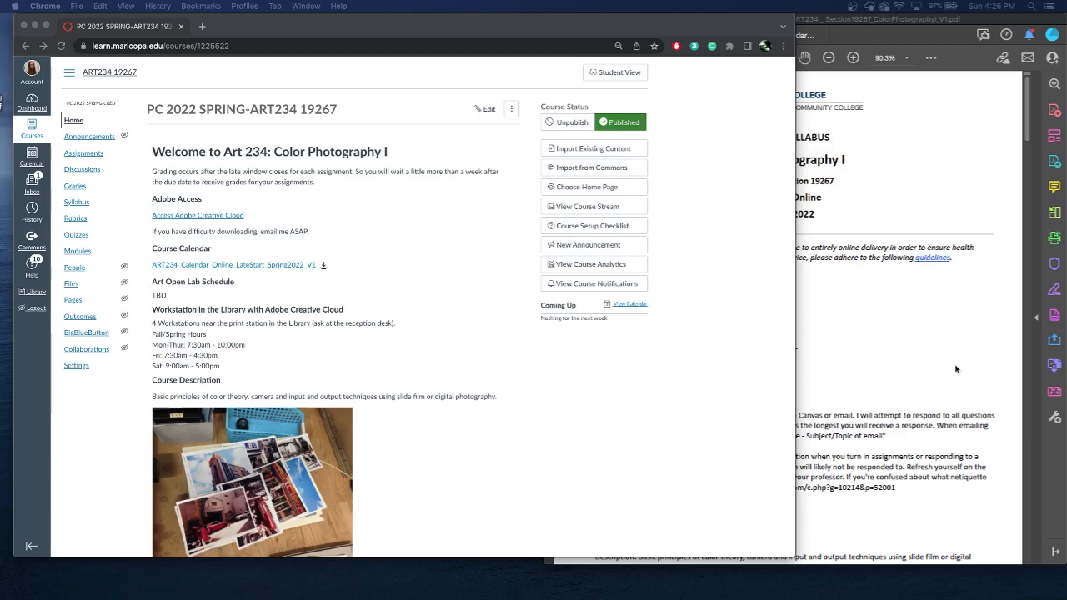
pyautogui.moveTo(642, 398)
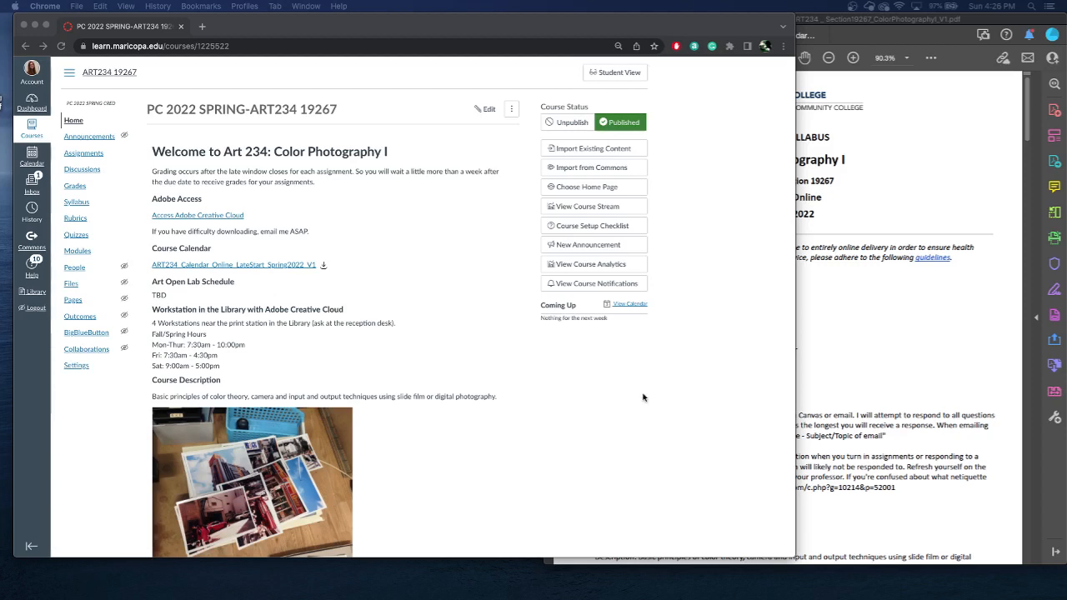
pyautogui.moveTo(495, 307)
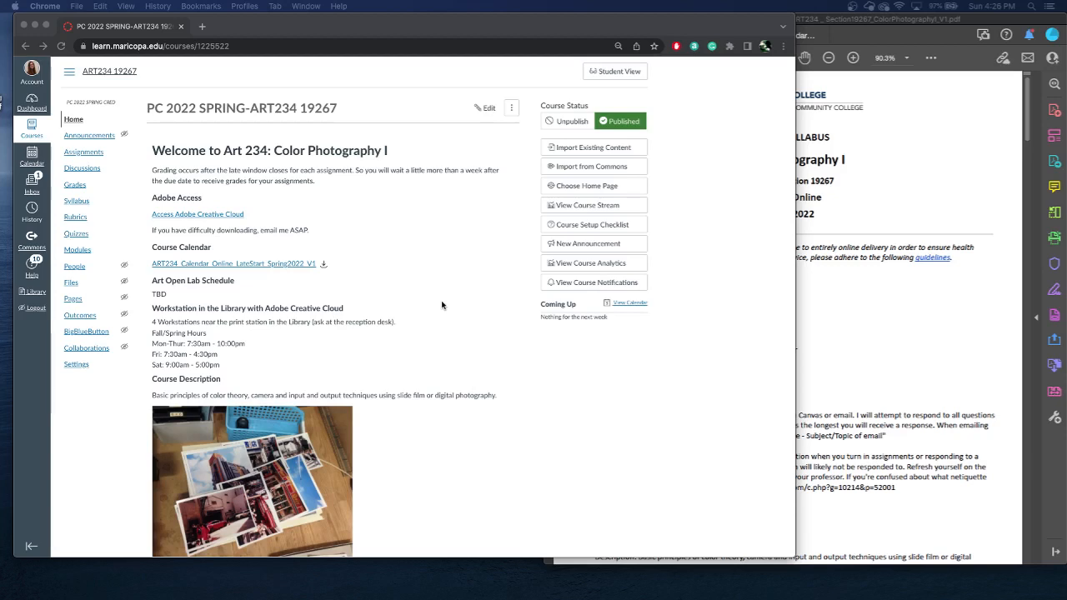
pyautogui.moveTo(320, 269)
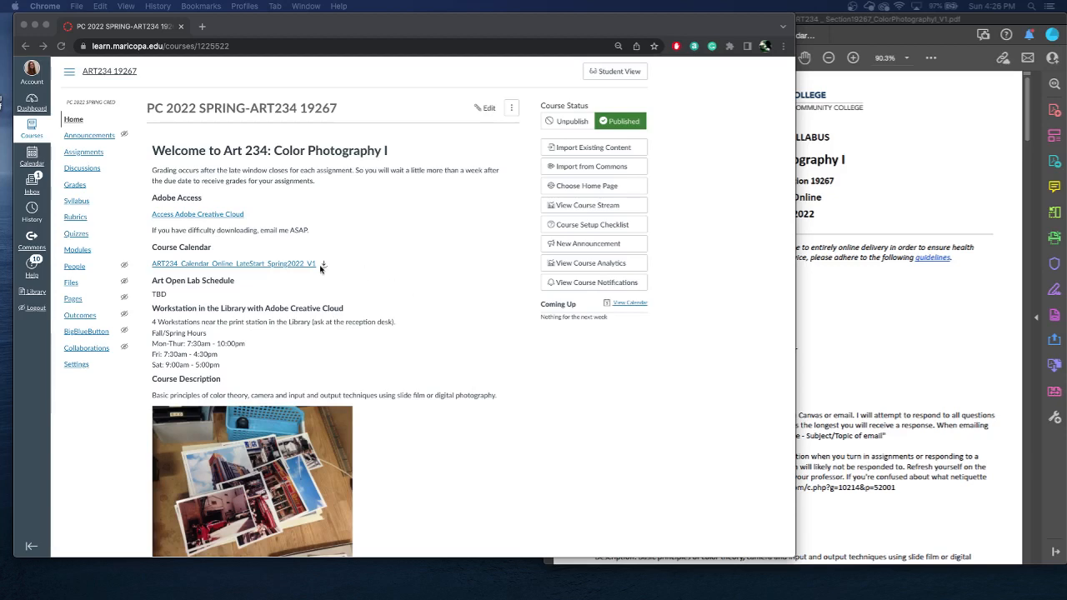
pyautogui.moveTo(315, 270)
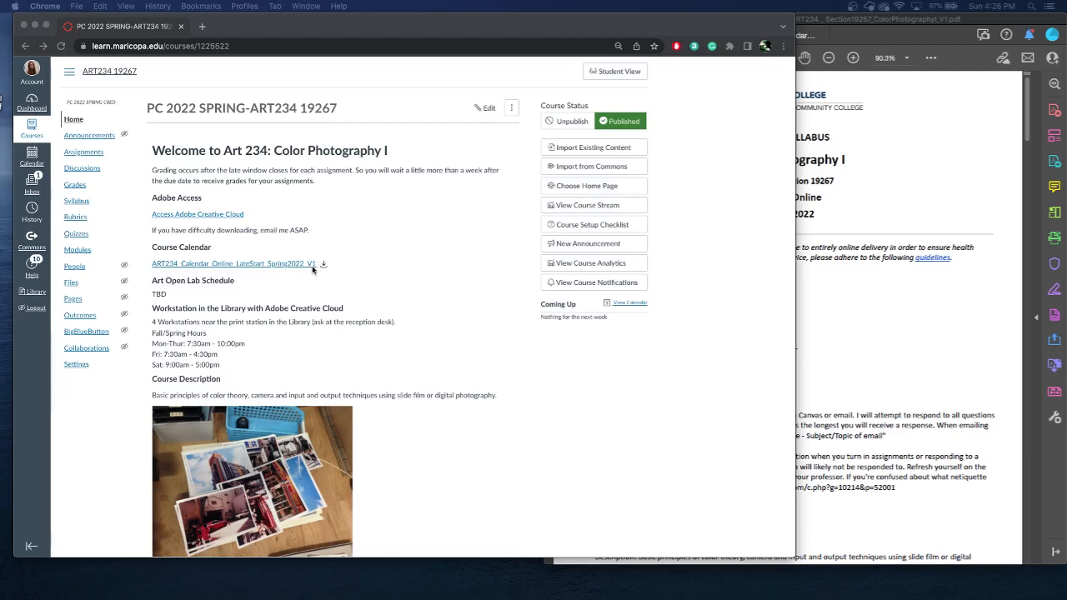
pyautogui.moveTo(423, 312)
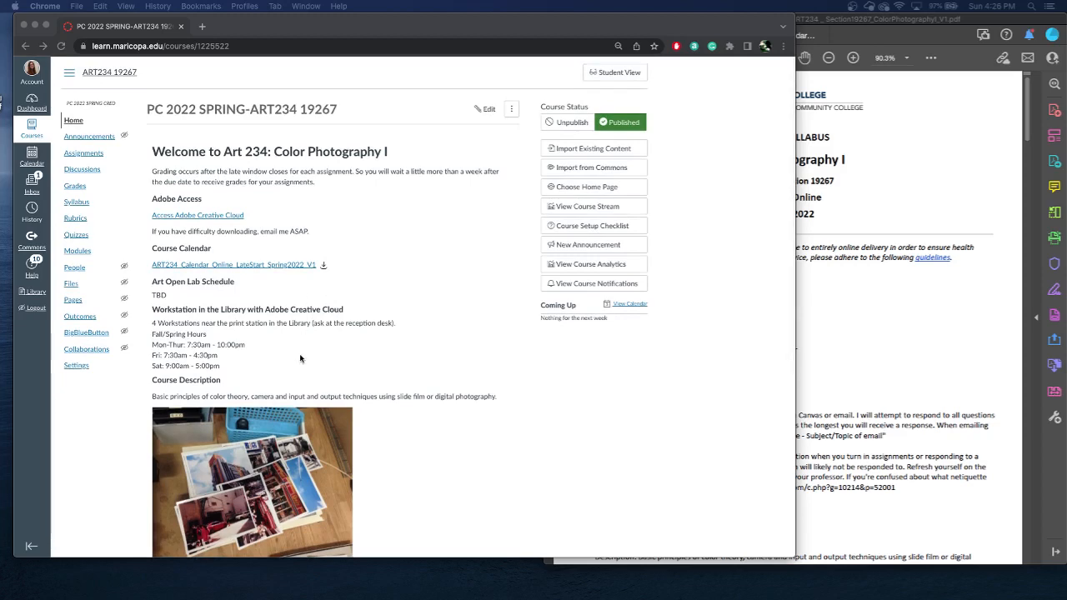
# Navigate to Modules and select the first module's 'Welcome to ART234' item.
pyautogui.scroll(-3)
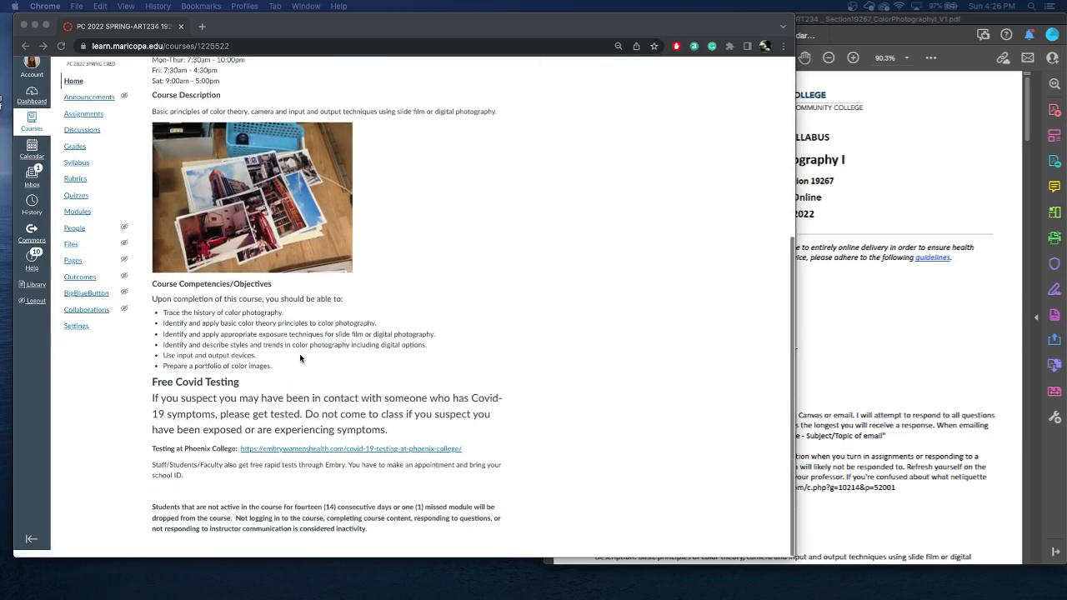
pyautogui.scroll(-3)
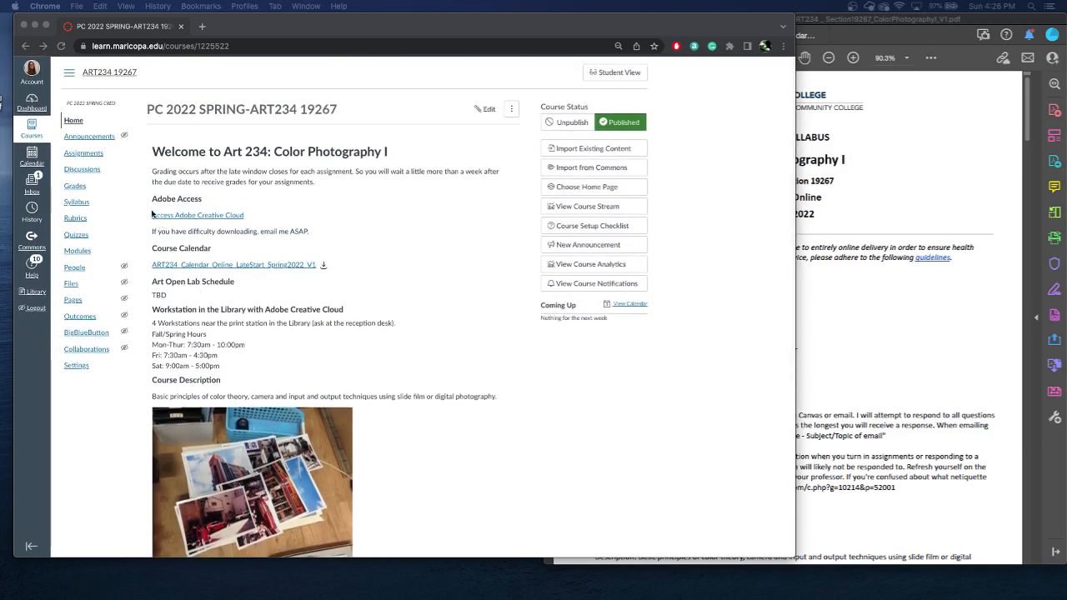
pyautogui.moveTo(134, 198)
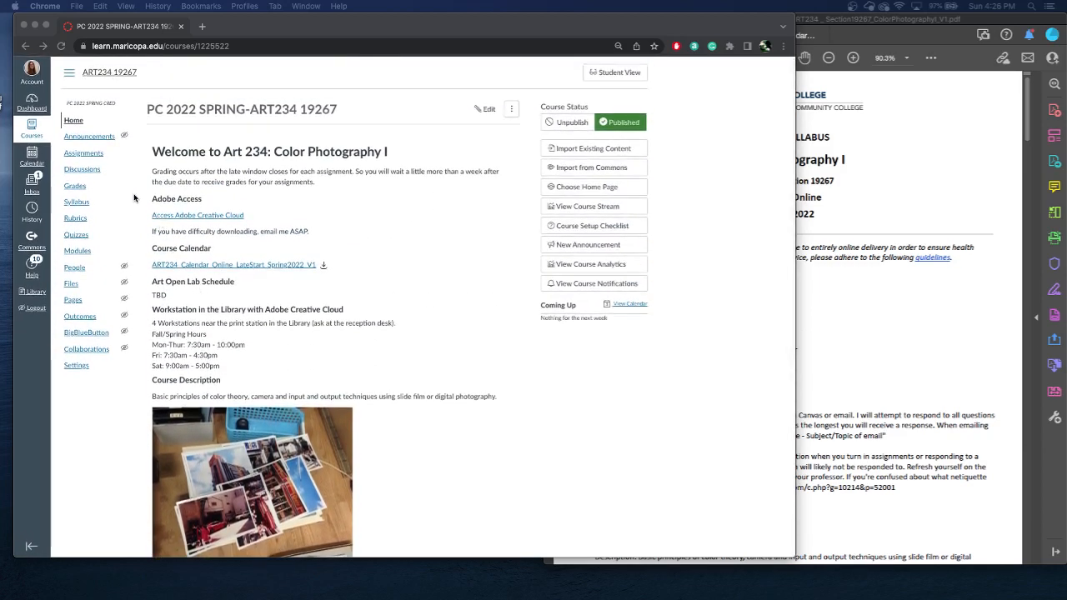
pyautogui.moveTo(78, 251)
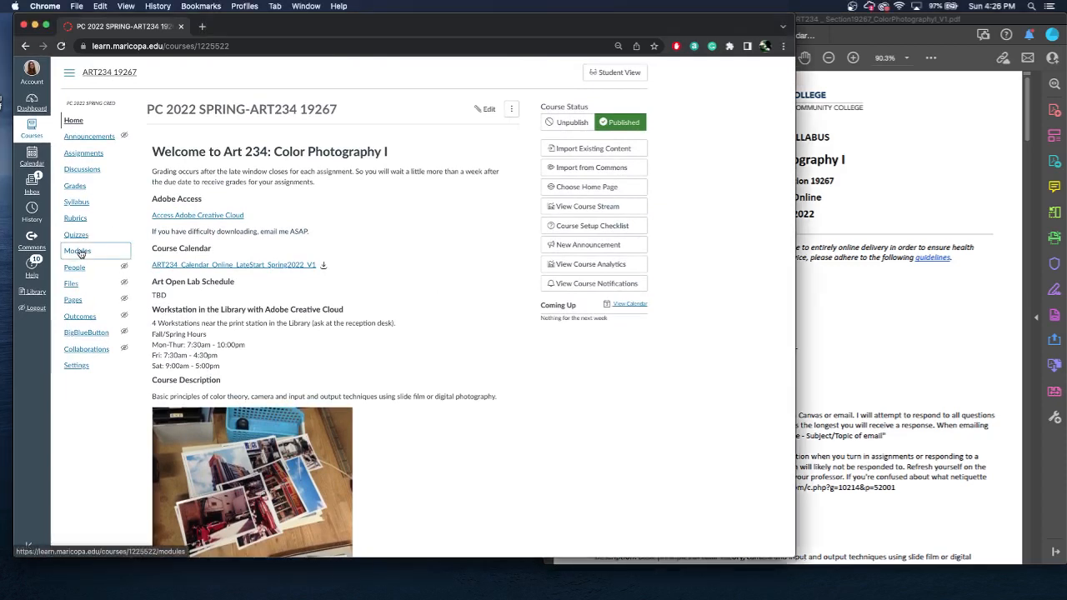
pyautogui.click(78, 251)
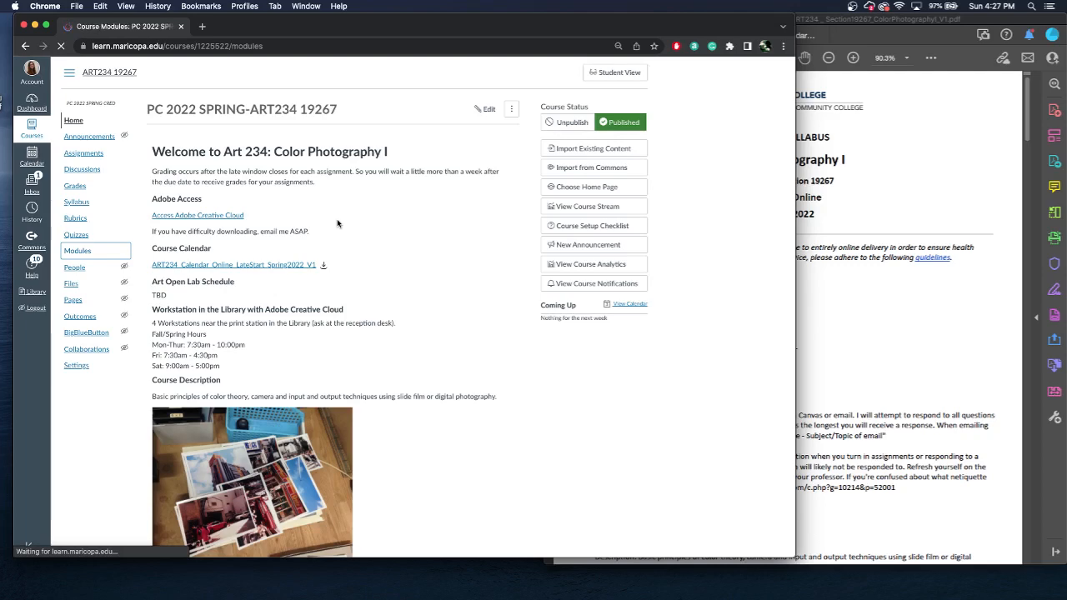
pyautogui.click(77, 250)
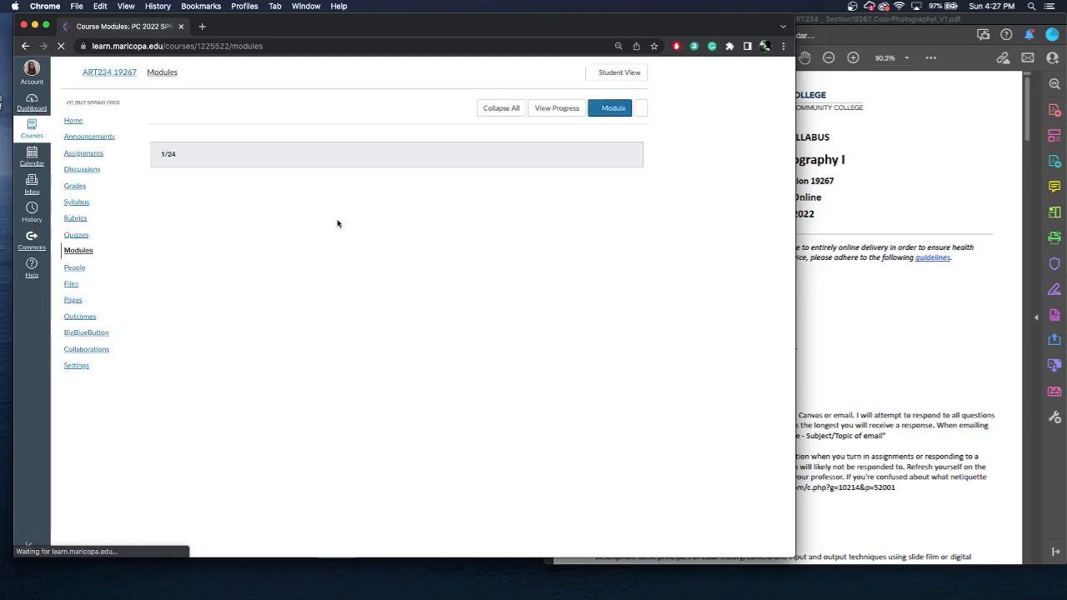
pyautogui.click(159, 153)
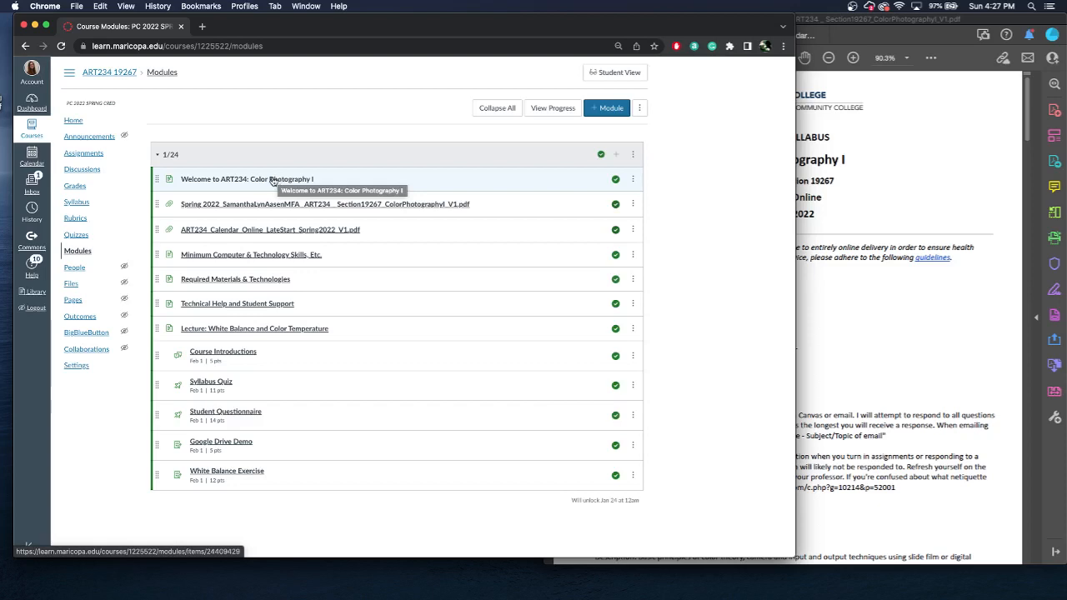
pyautogui.click(247, 179)
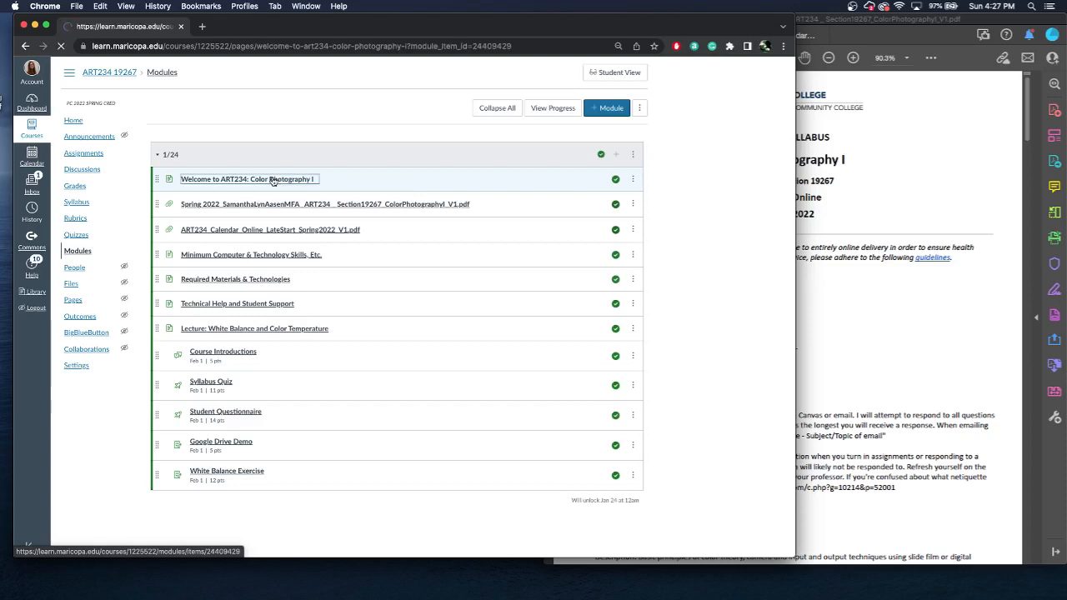
# Open the 'Welcome to ART234: Color Photography I' page showing About this Course.
pyautogui.click(245, 179)
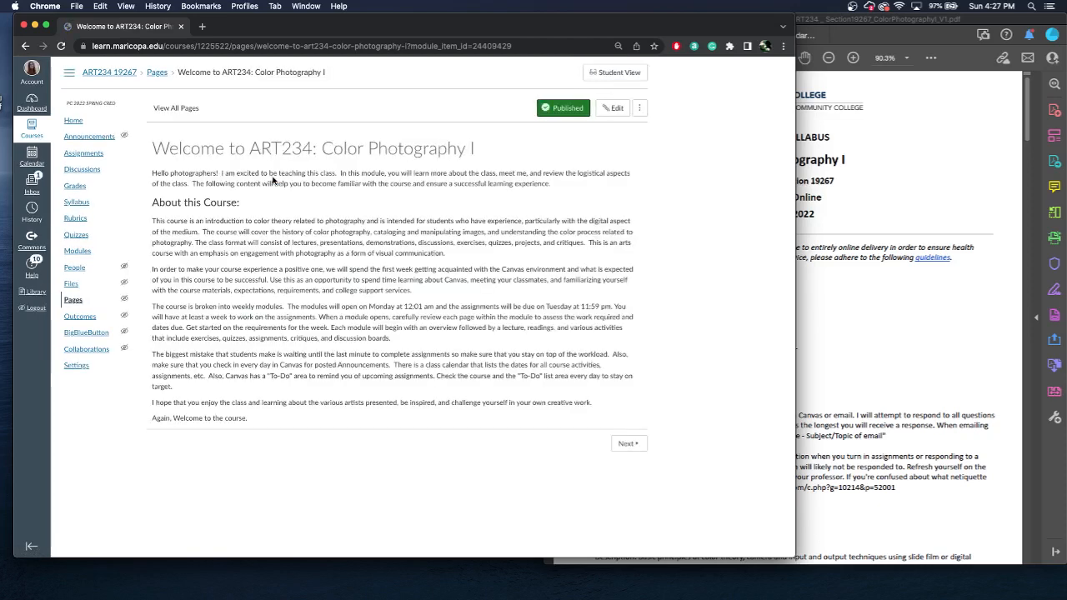
pyautogui.moveTo(699, 178)
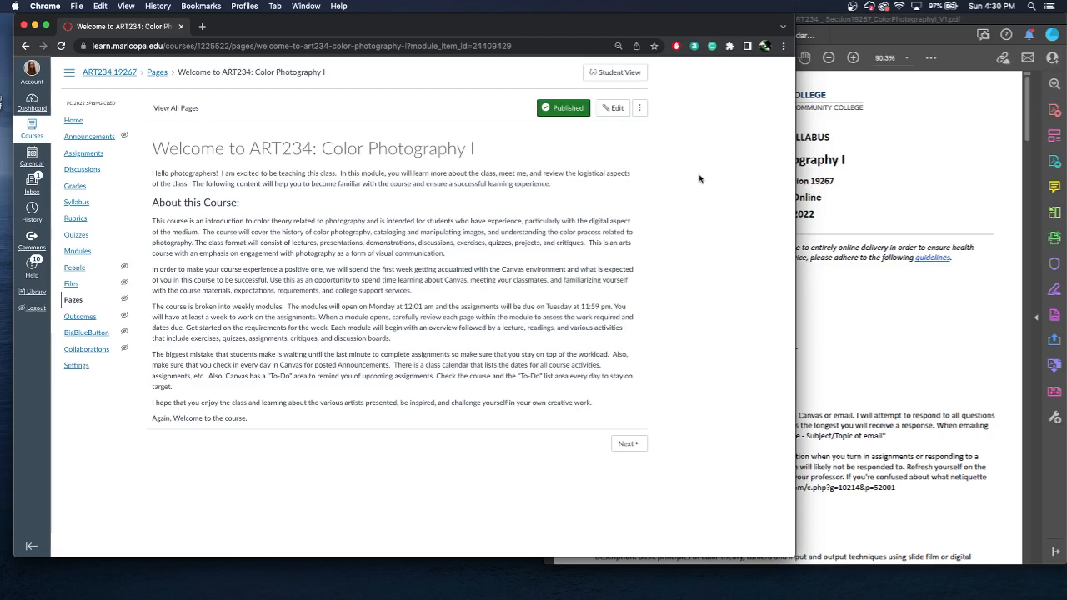
pyautogui.moveTo(729, 378)
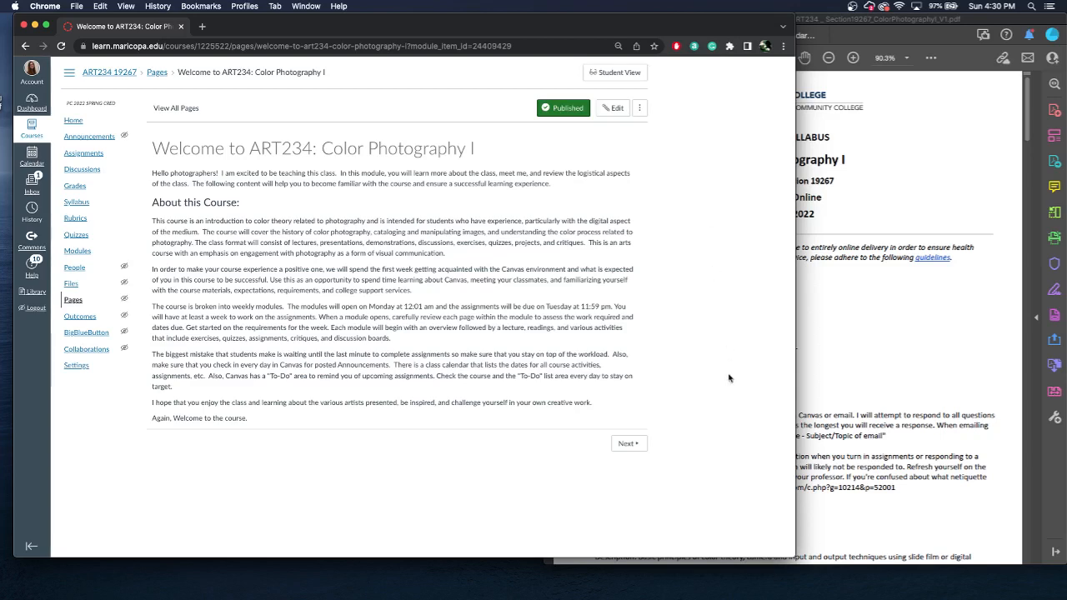
pyautogui.moveTo(682, 432)
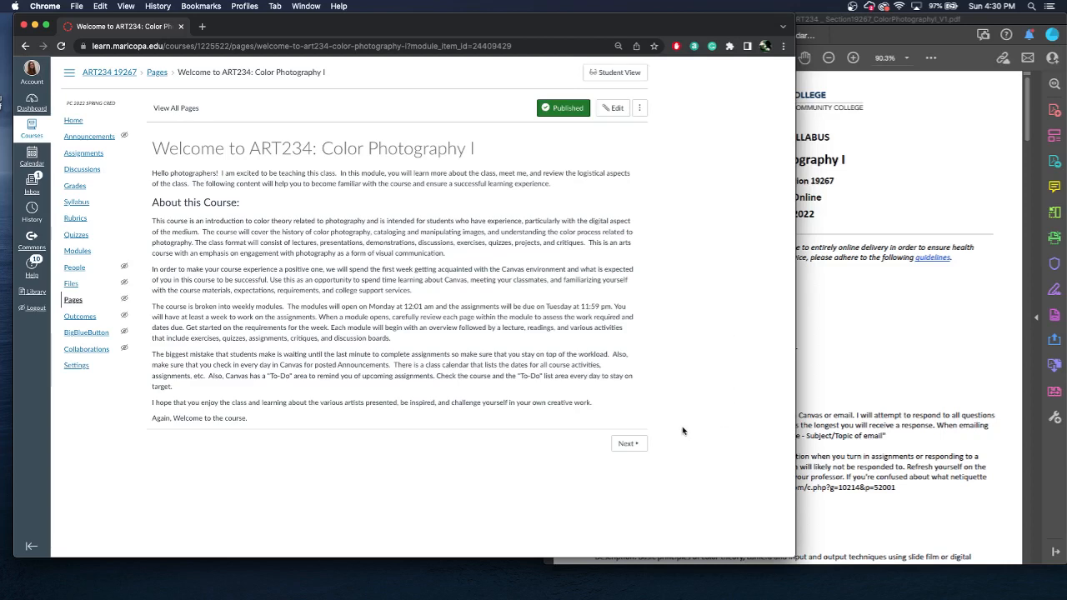
pyautogui.moveTo(683, 430)
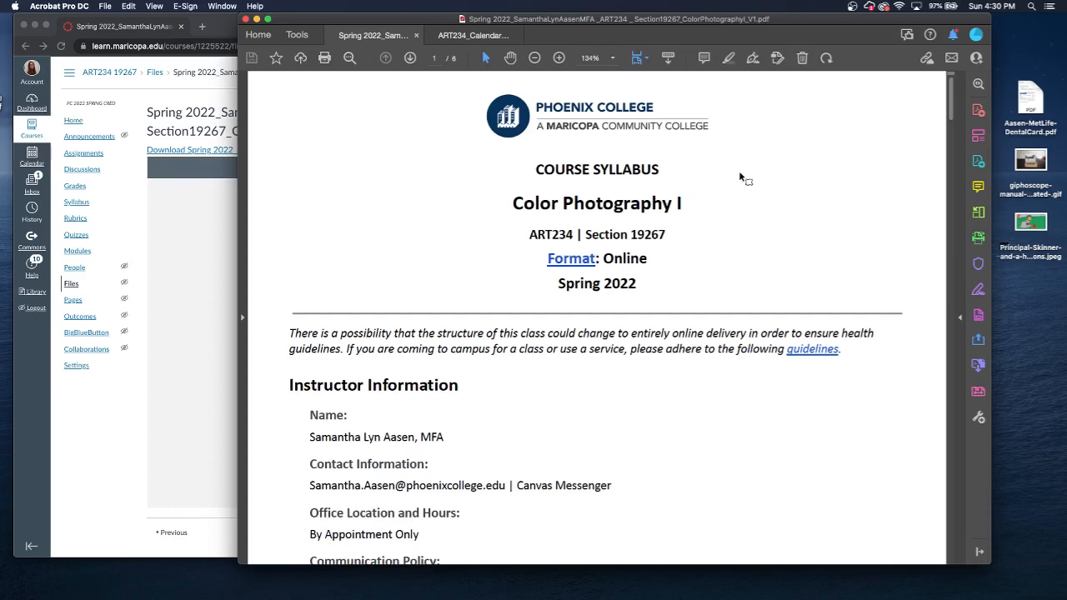
# Scroll the syllabus PDF from Communication Policy to page 2's textbooks and materials.
pyautogui.scroll(-3)
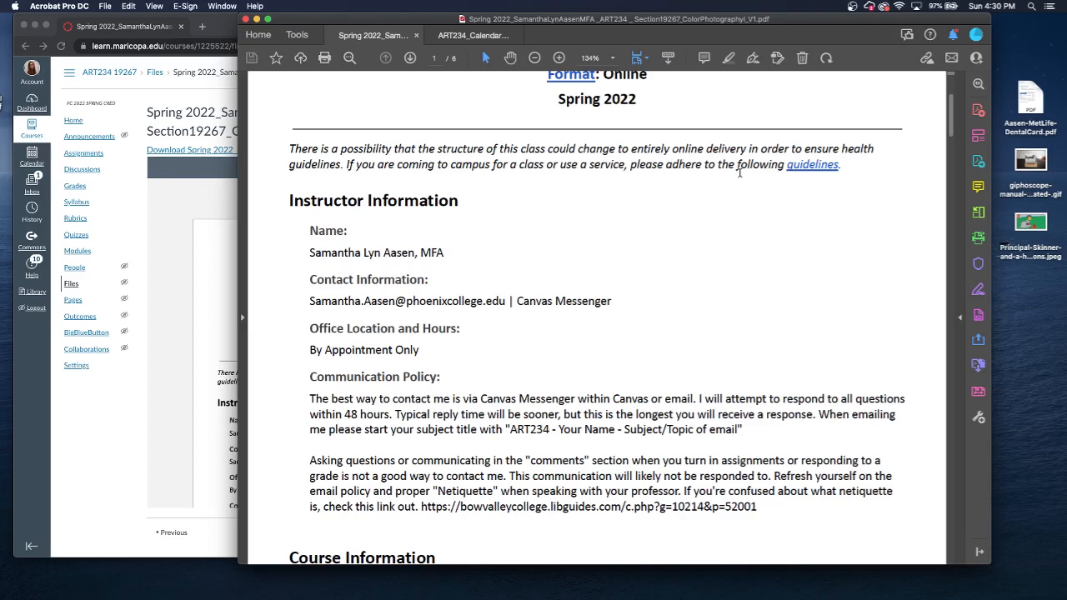
pyautogui.scroll(-3)
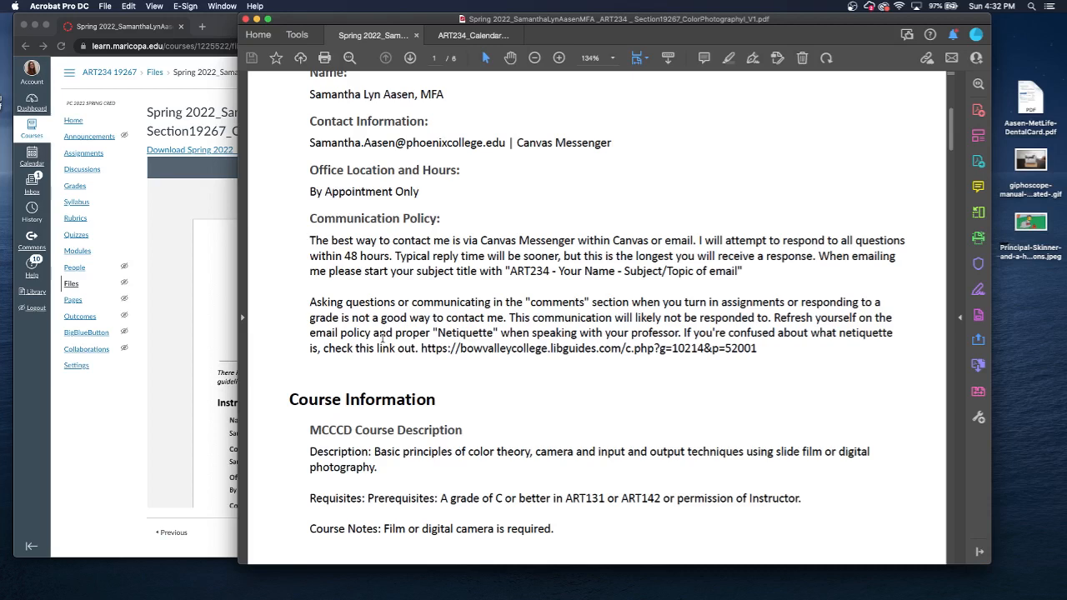
pyautogui.moveTo(595, 399)
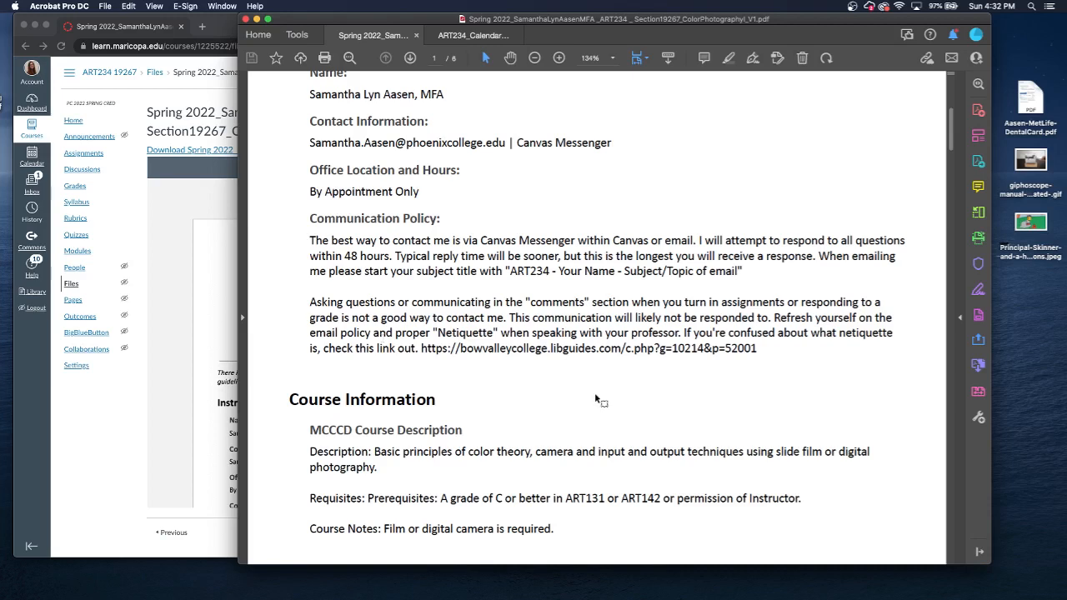
pyautogui.moveTo(597, 408)
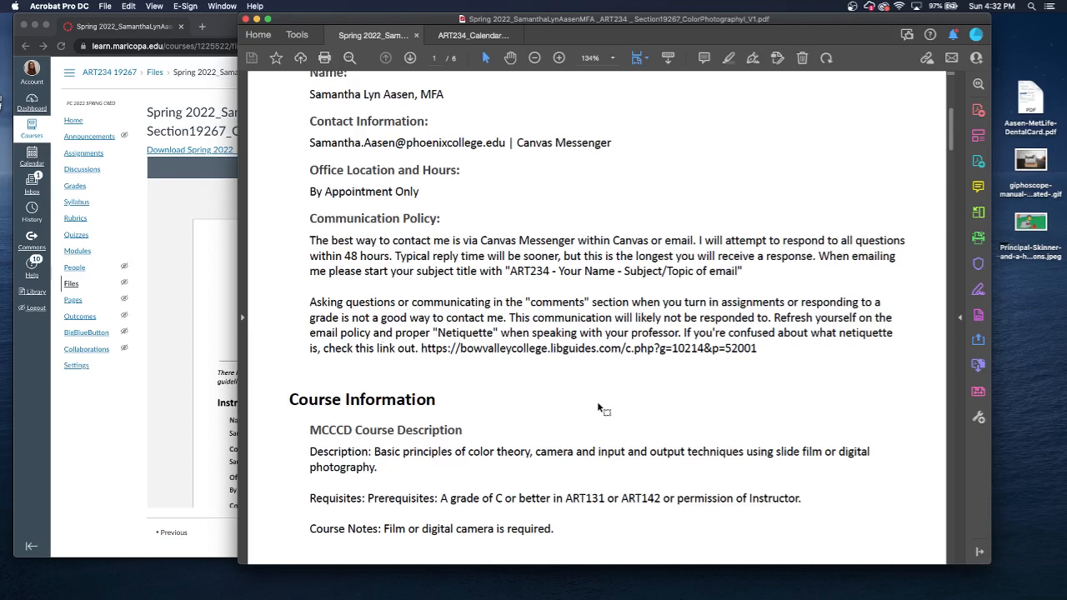
pyautogui.moveTo(598, 404)
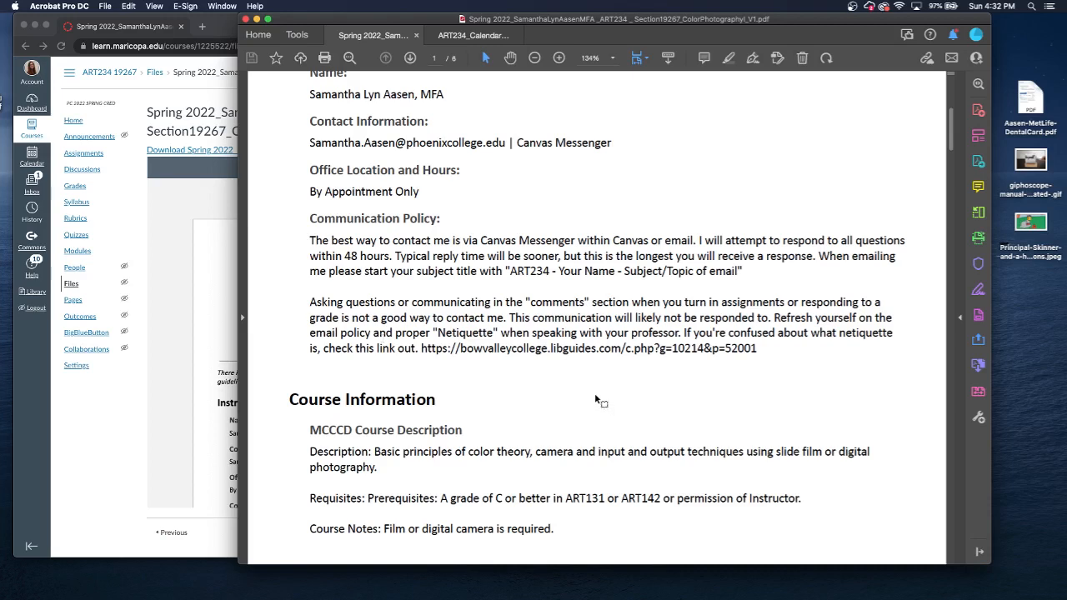
pyautogui.scroll(-3)
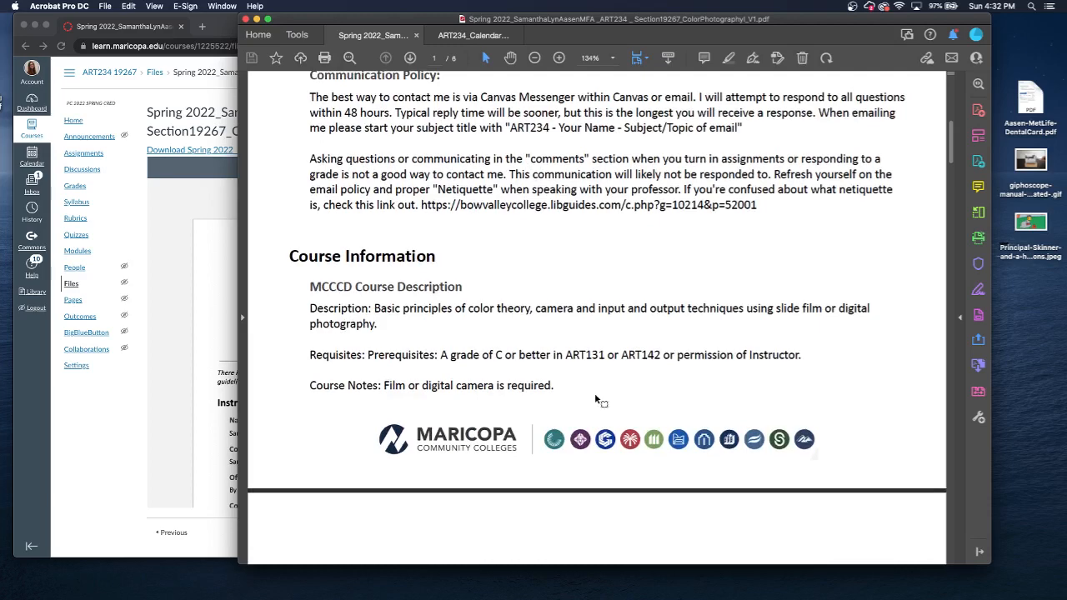
pyautogui.scroll(-3)
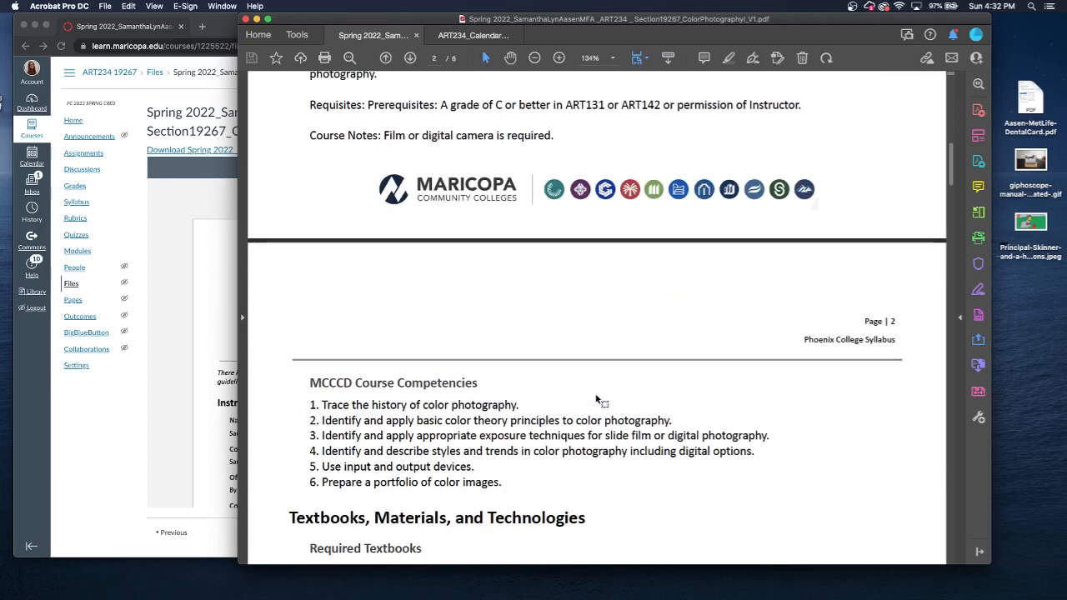
pyautogui.scroll(-3)
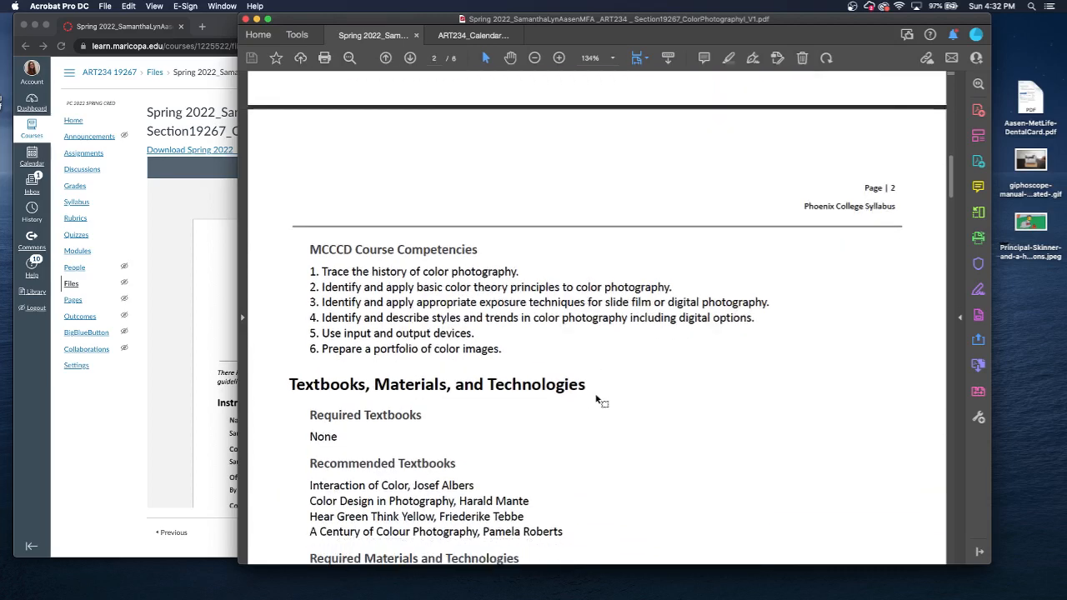
pyautogui.scroll(-3)
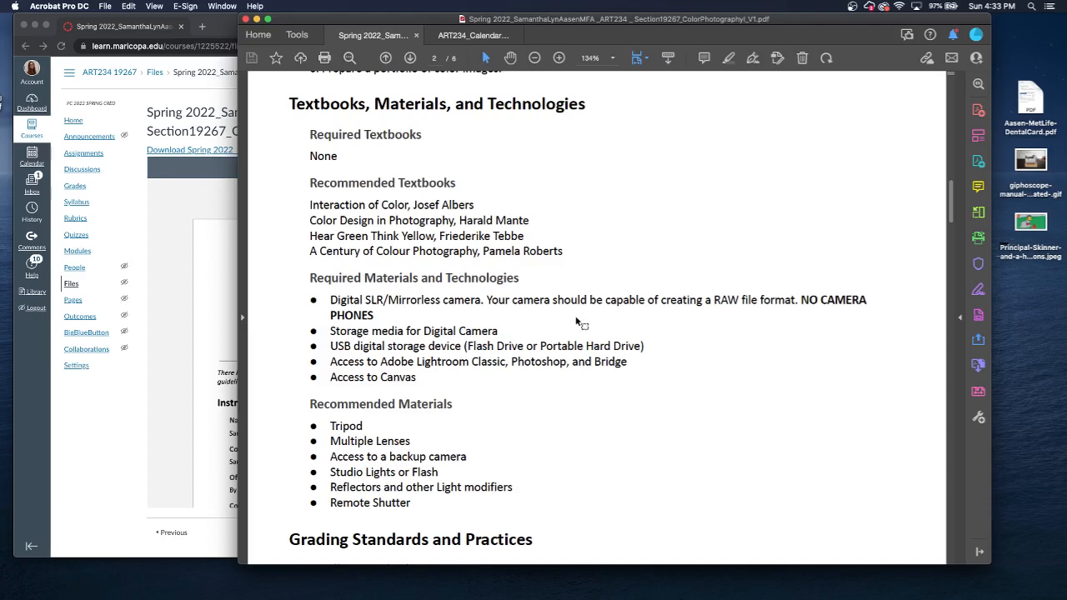
# Scroll through page 3's grading standards to the Google Drive submission format.
pyautogui.scroll(-3)
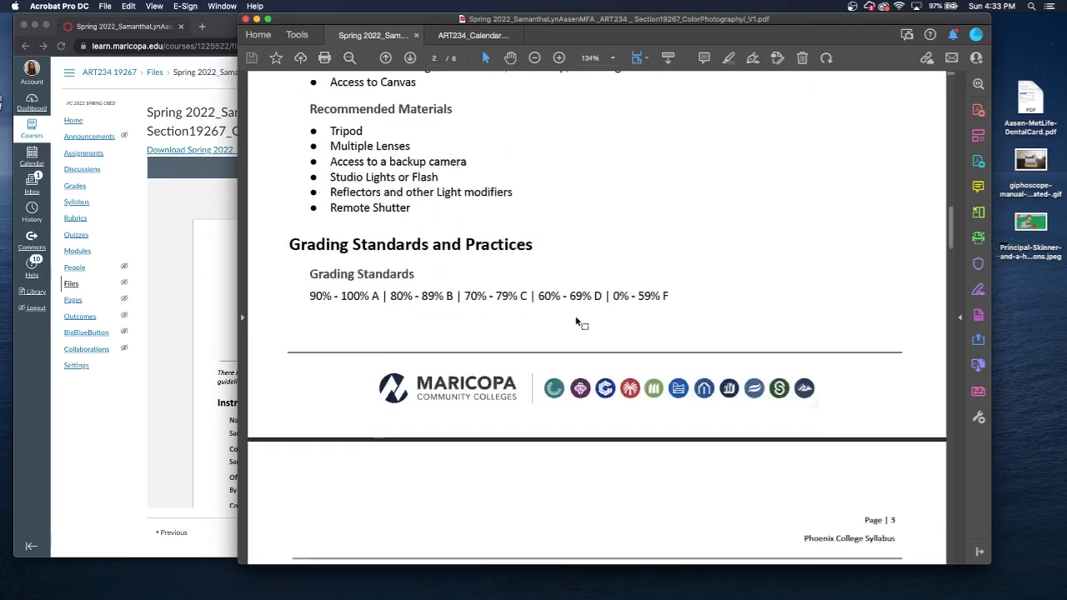
pyautogui.scroll(-3)
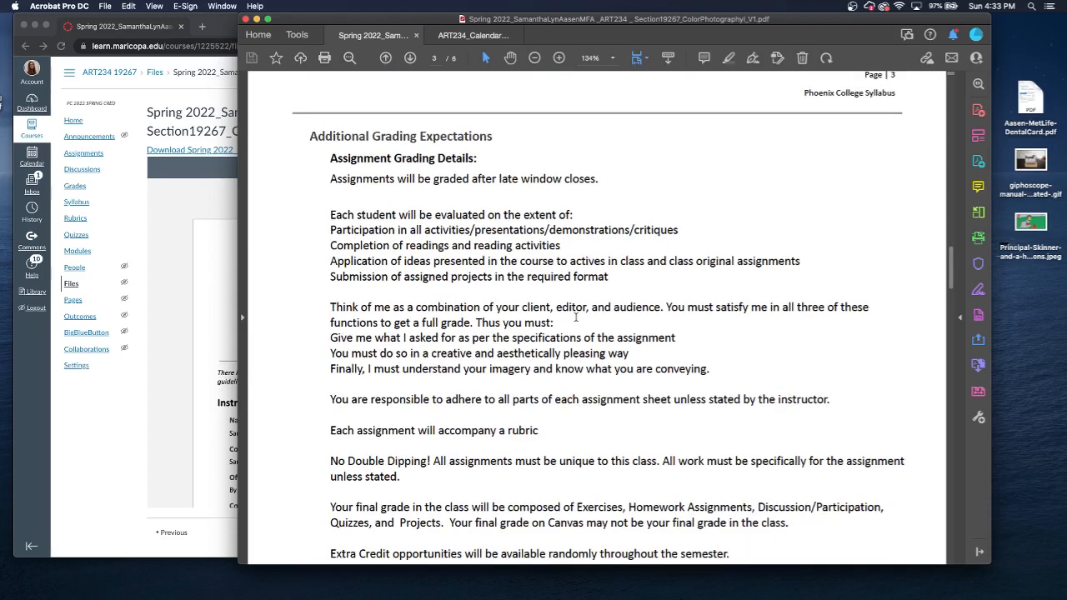
pyautogui.moveTo(733, 292)
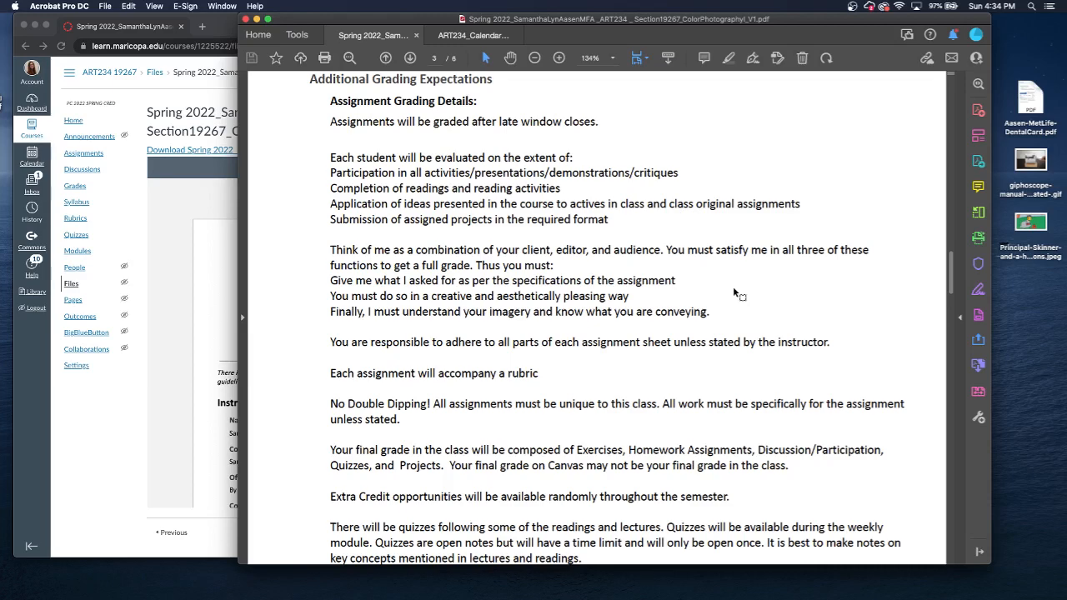
pyautogui.scroll(-3)
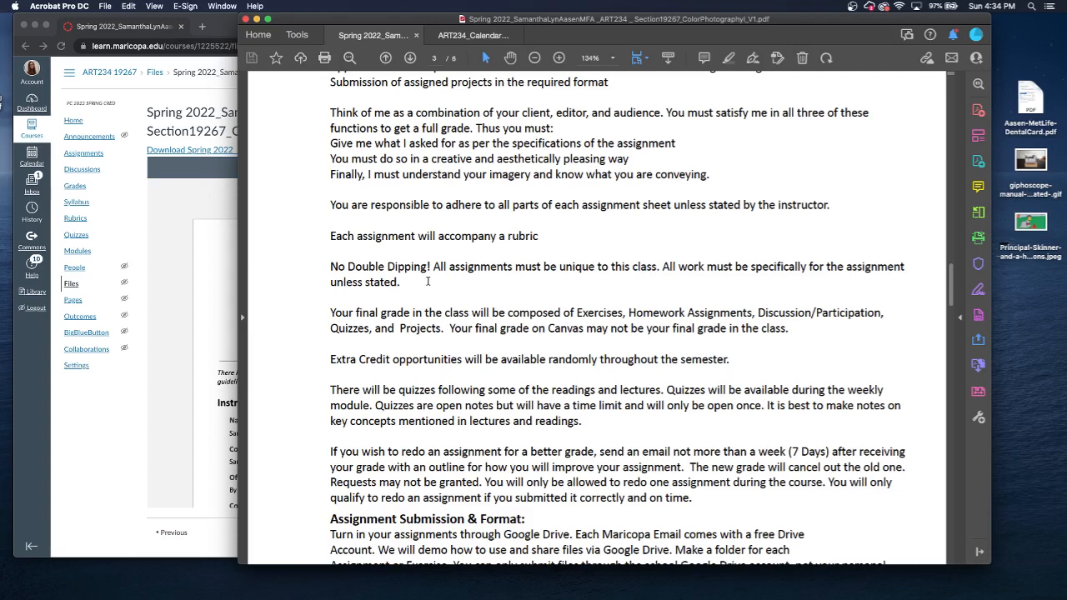
pyautogui.scroll(-3)
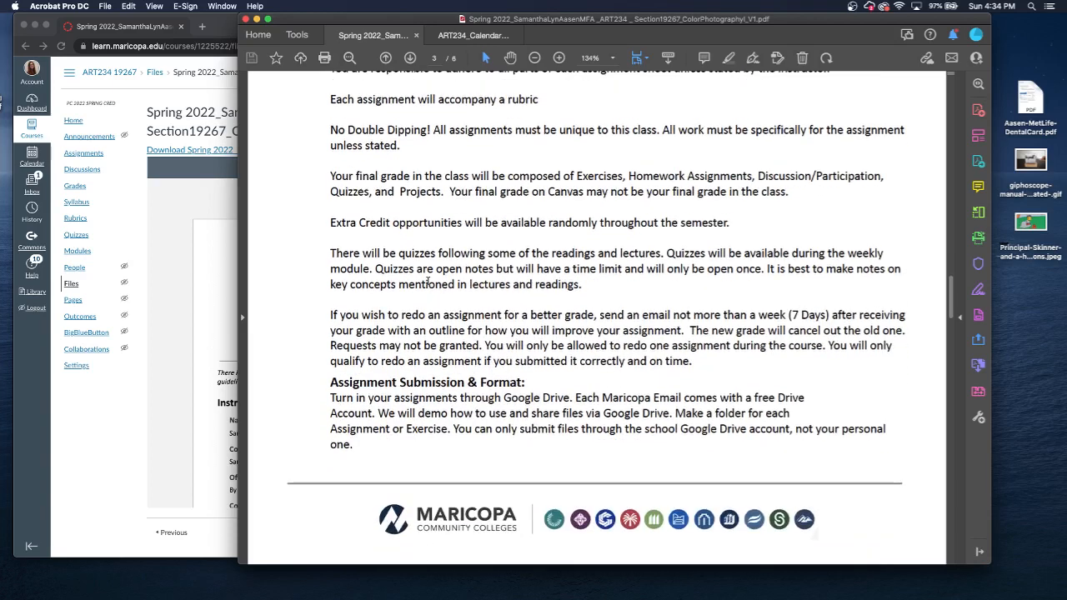
pyautogui.moveTo(689, 300)
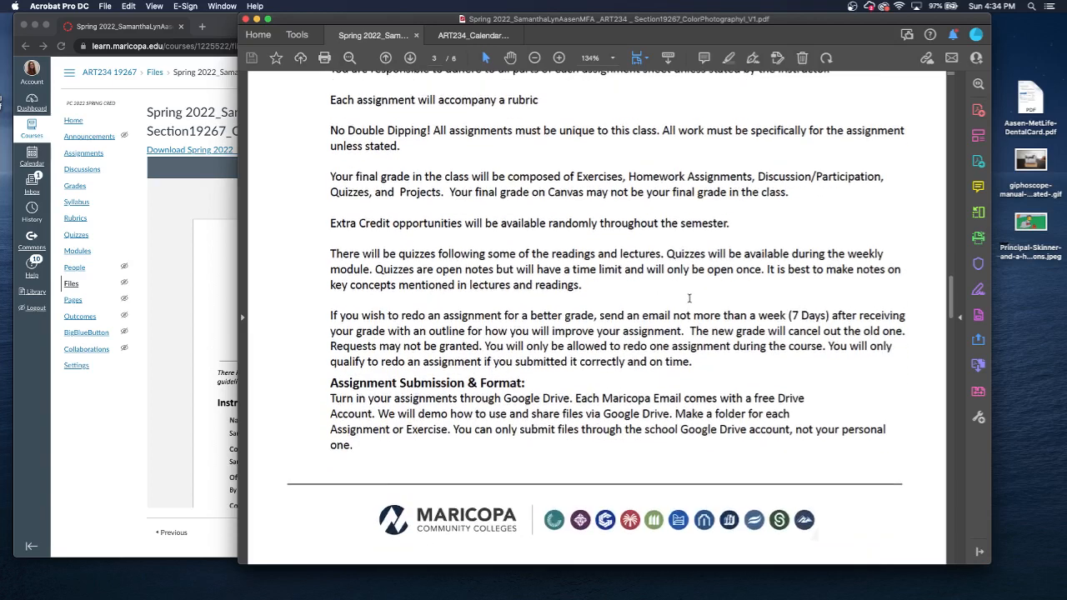
pyautogui.scroll(3)
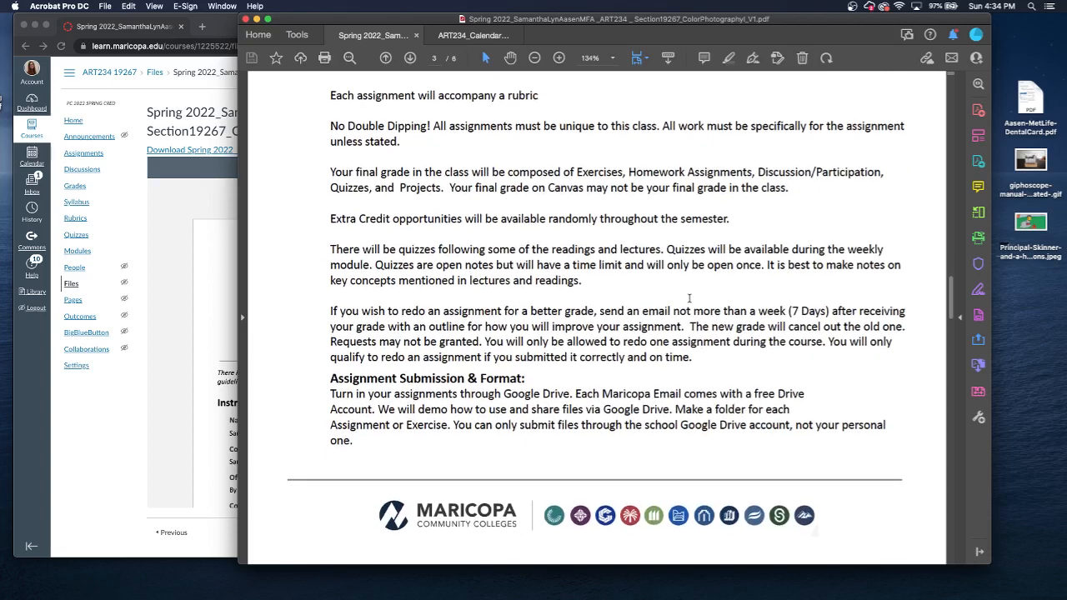
pyautogui.scroll(-3)
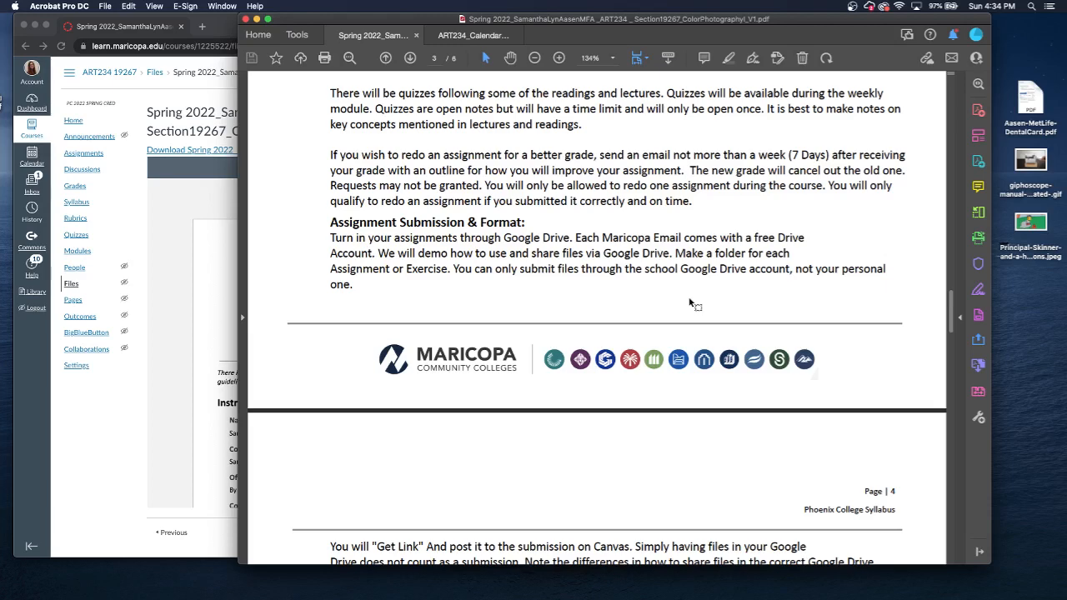
# Scroll onto page 4 showing EXIF data requirements, late work policy and unaccepted excuses.
pyautogui.scroll(-3)
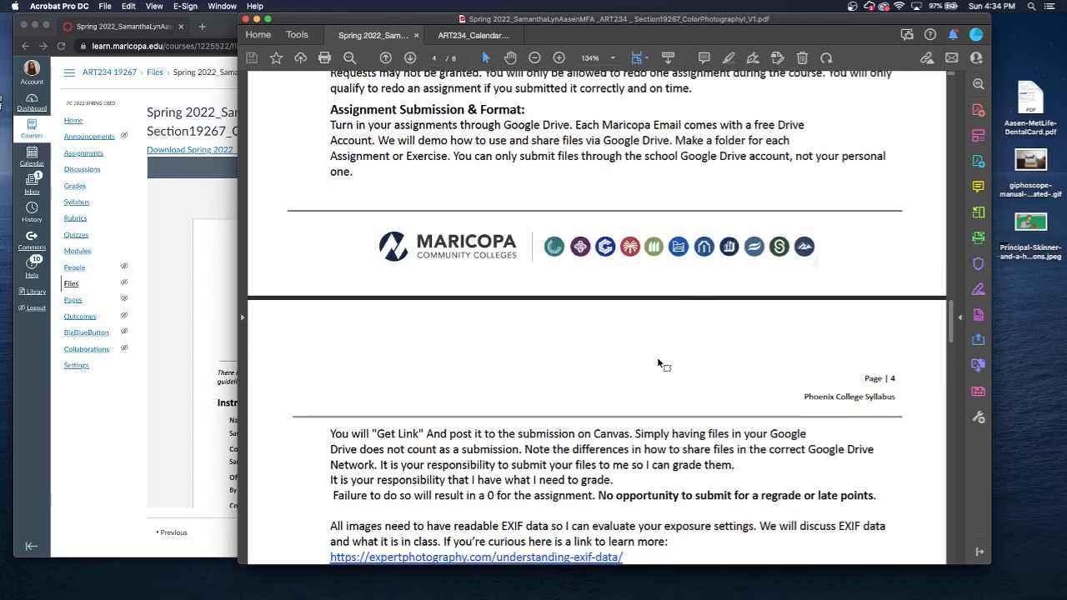
pyautogui.scroll(-3)
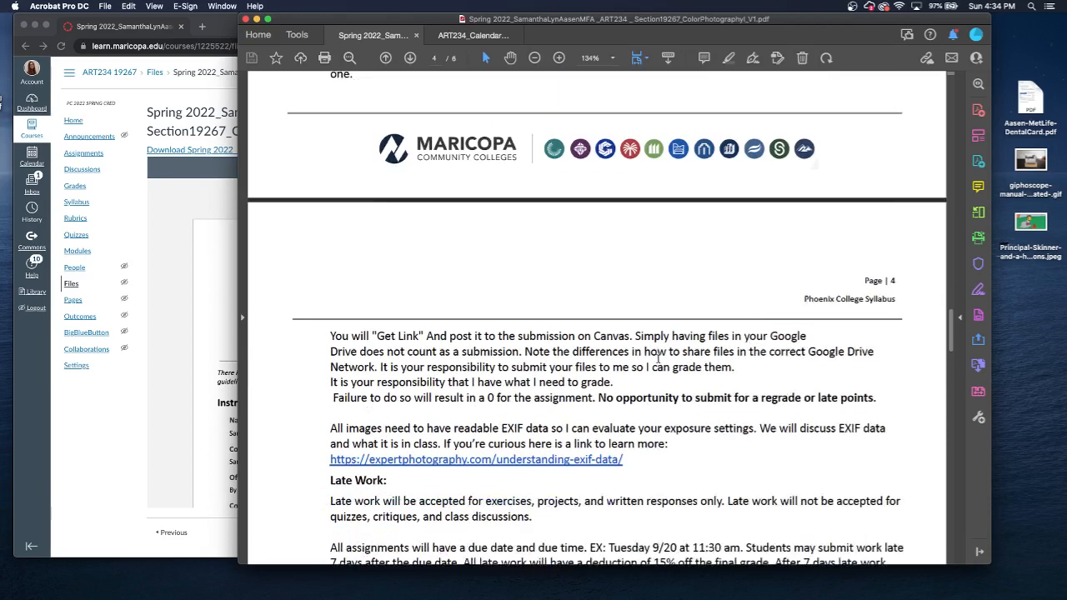
pyautogui.scroll(3)
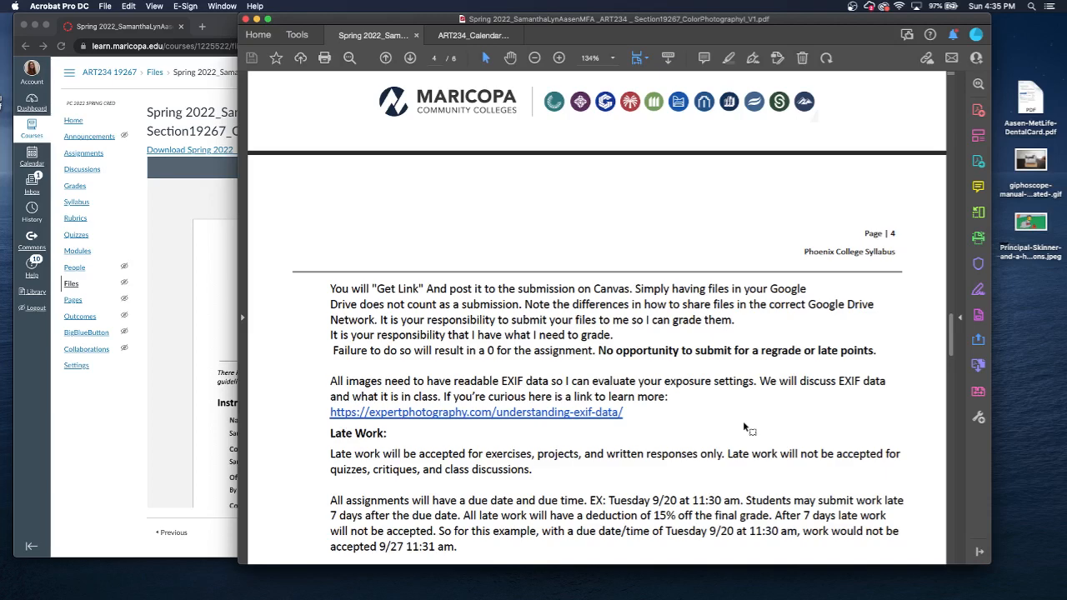
pyautogui.scroll(-3)
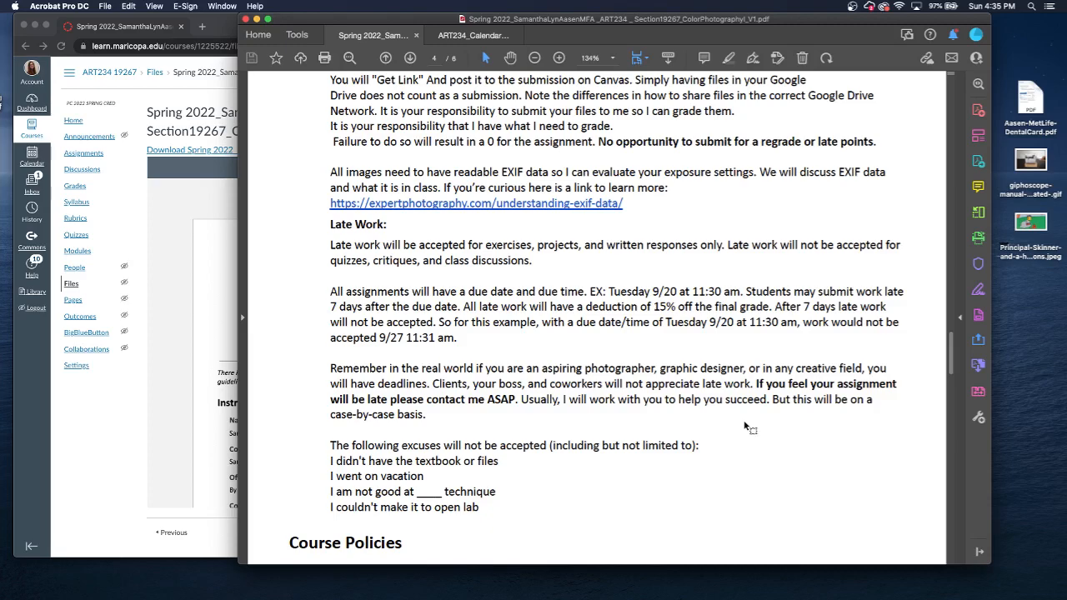
# Scroll through pages 5–6 of the syllabus down to the College Policies section.
pyautogui.scroll(-3)
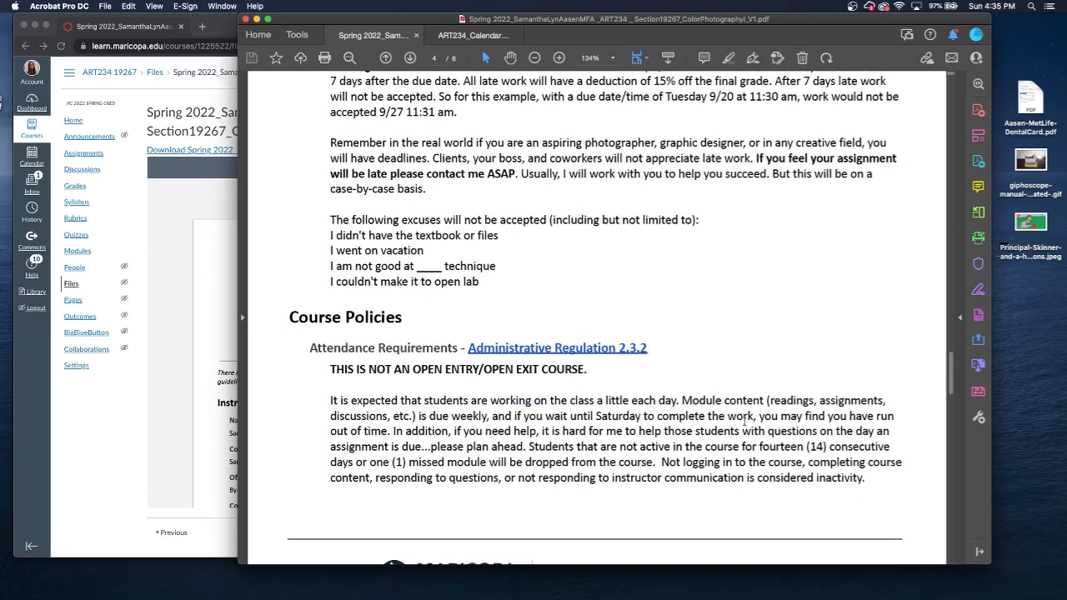
pyautogui.scroll(-3)
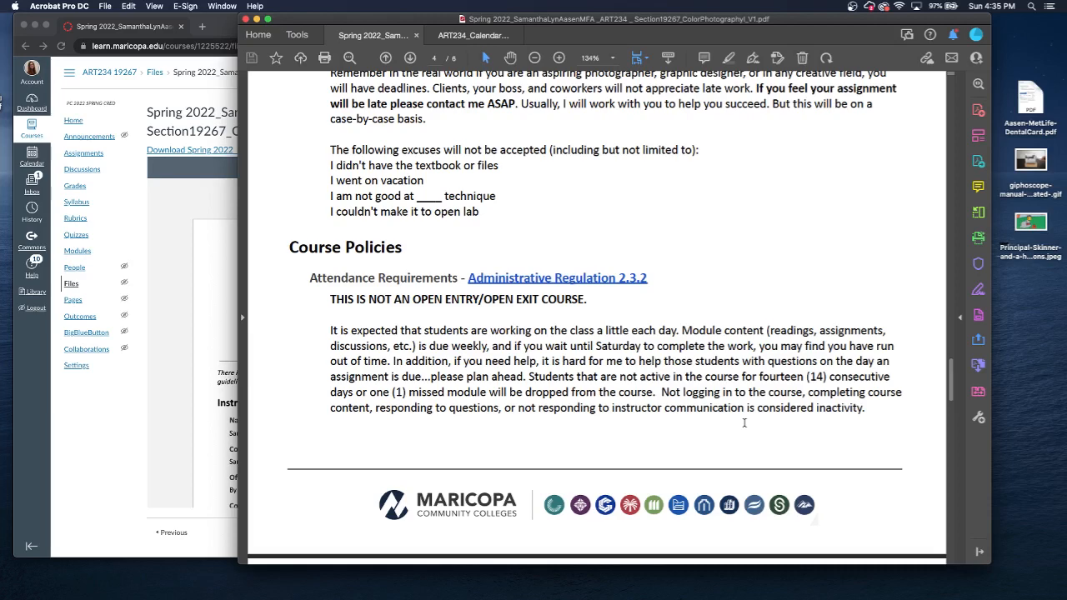
pyautogui.scroll(-3)
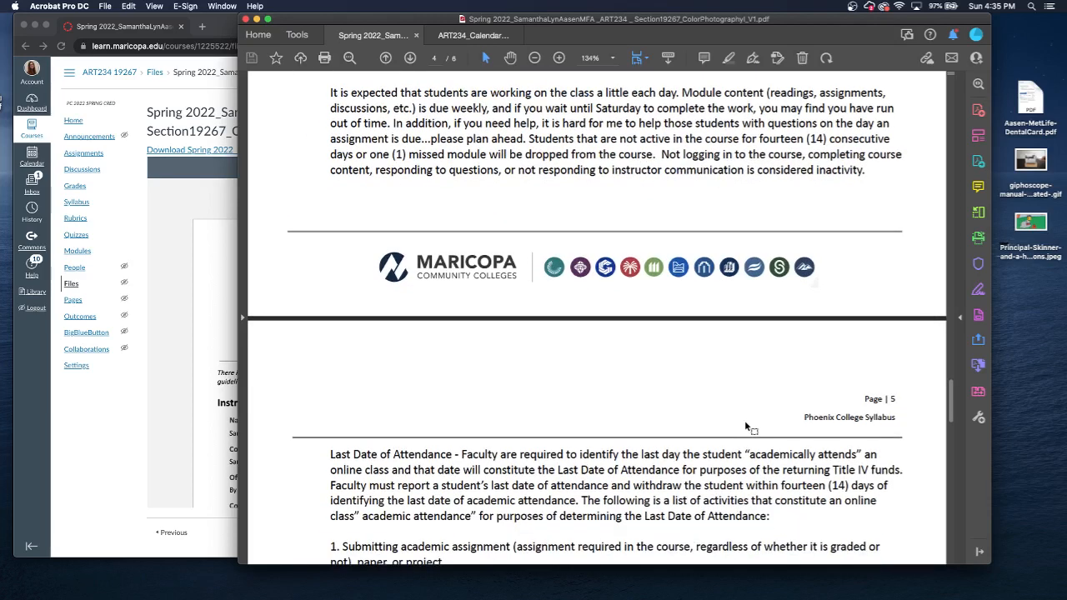
pyautogui.scroll(-3)
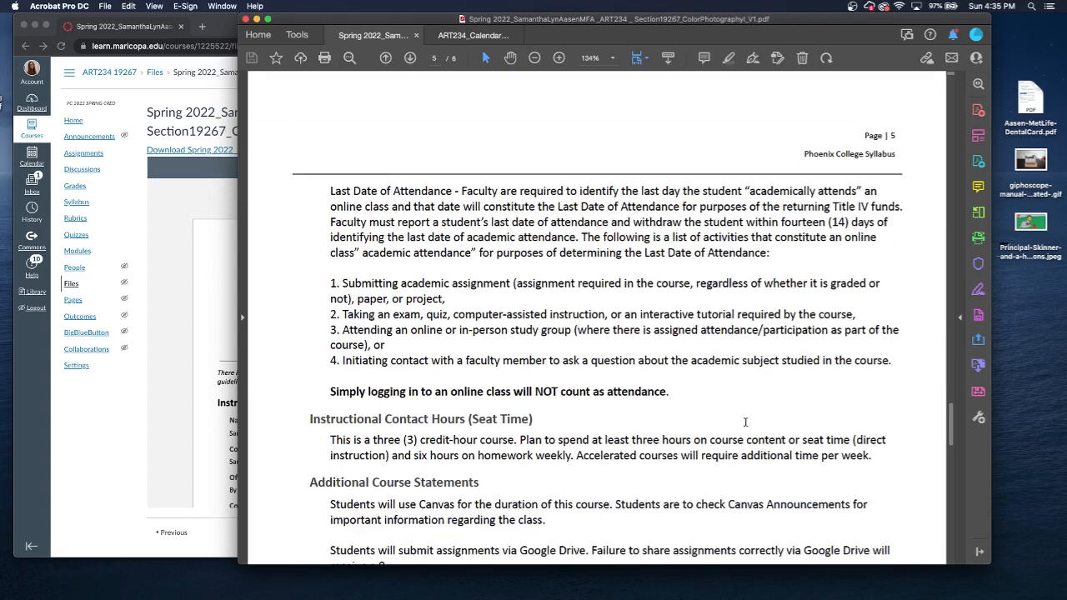
pyautogui.scroll(-3)
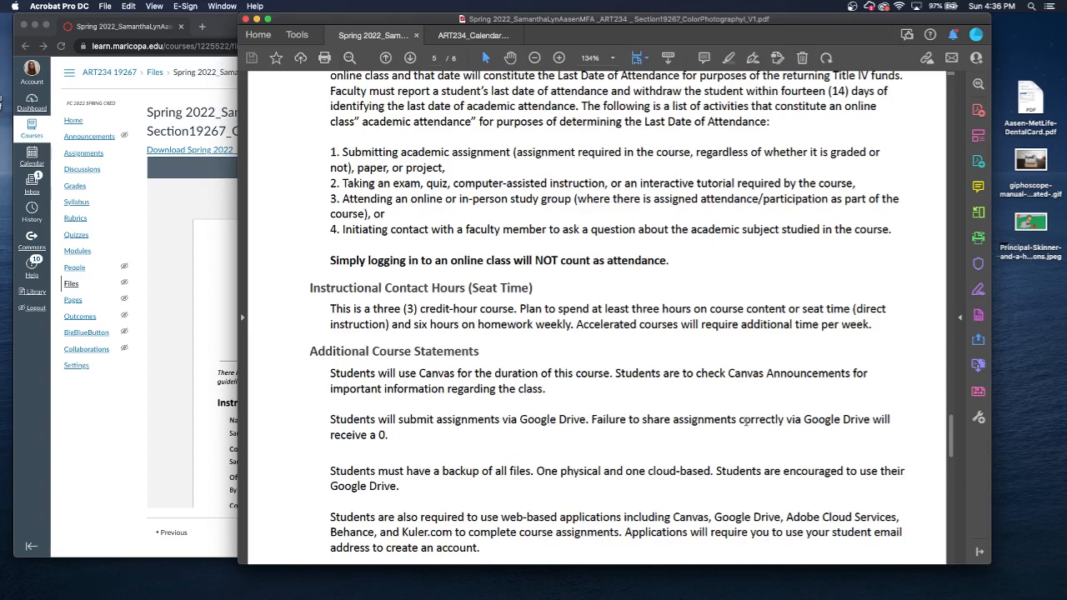
pyautogui.scroll(-3)
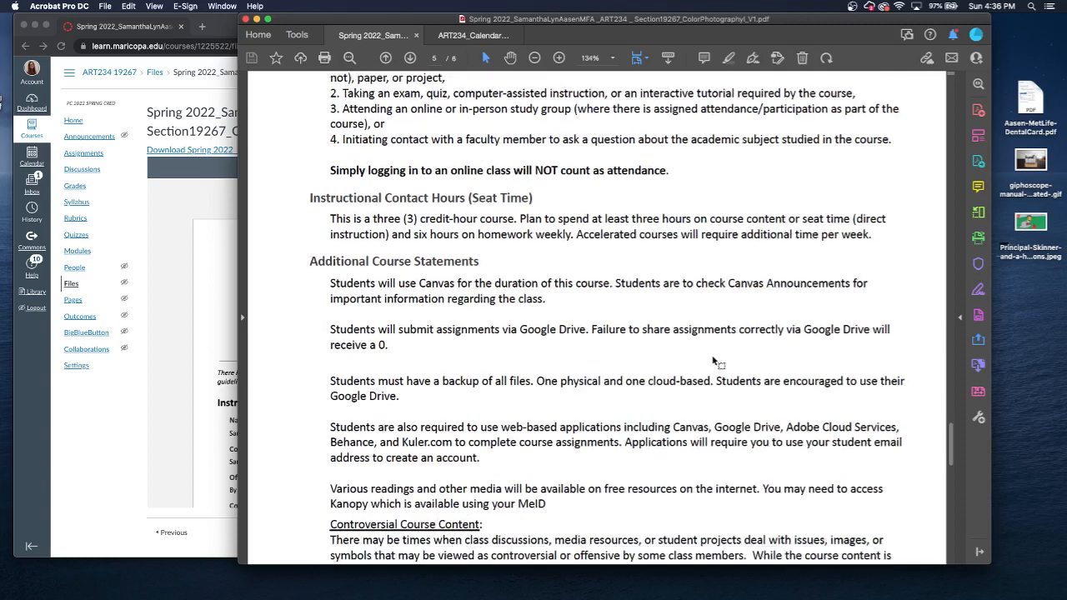
pyautogui.scroll(-3)
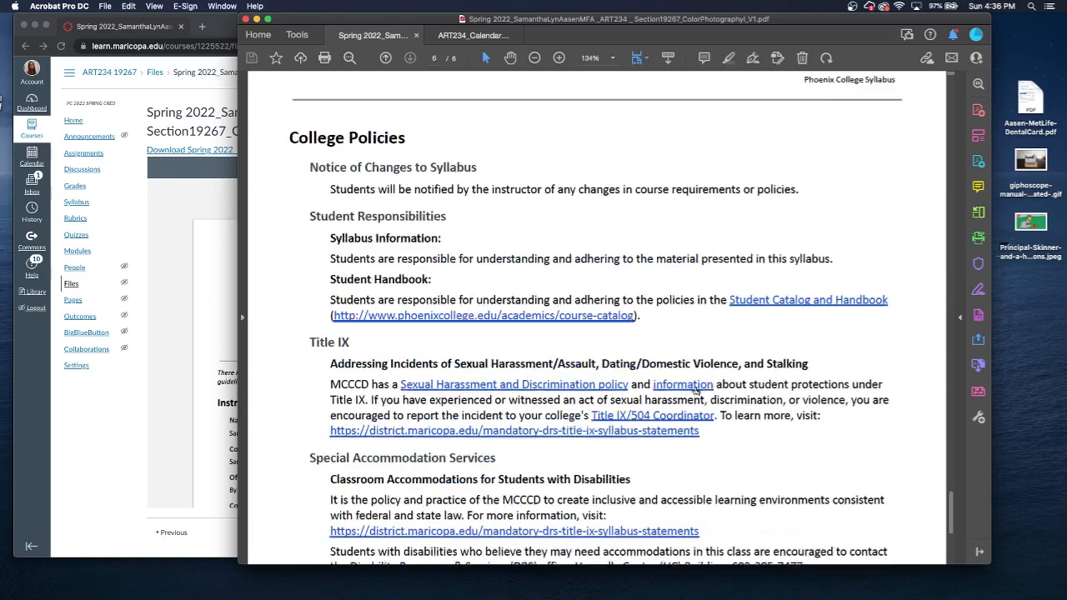
pyautogui.scroll(-3)
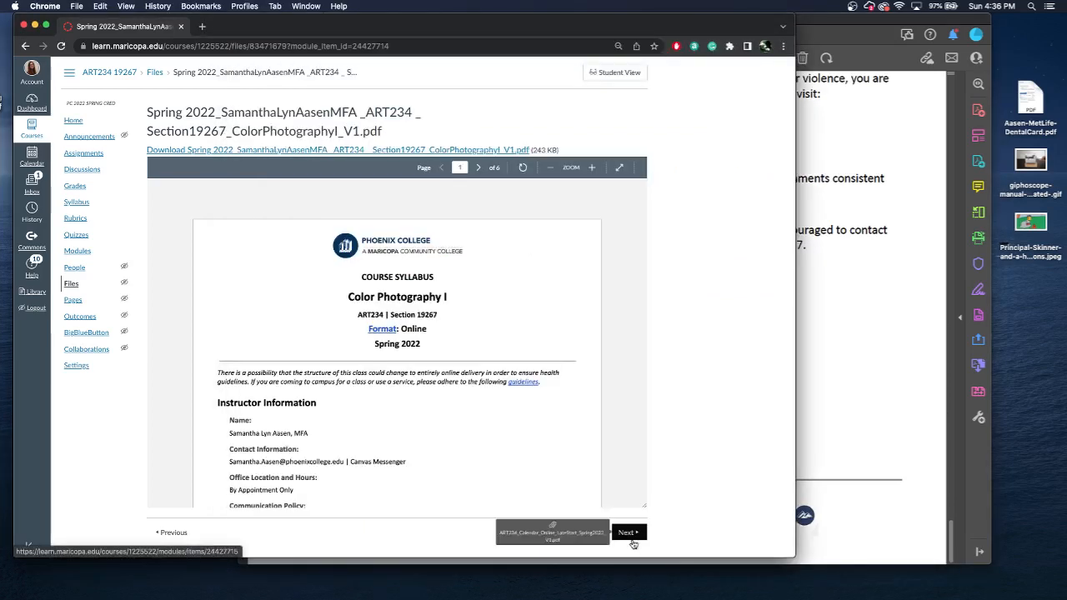
# Advance to the ART234 Spring 2022 calendar file and scroll through its weekly schedule.
pyautogui.click(626, 531)
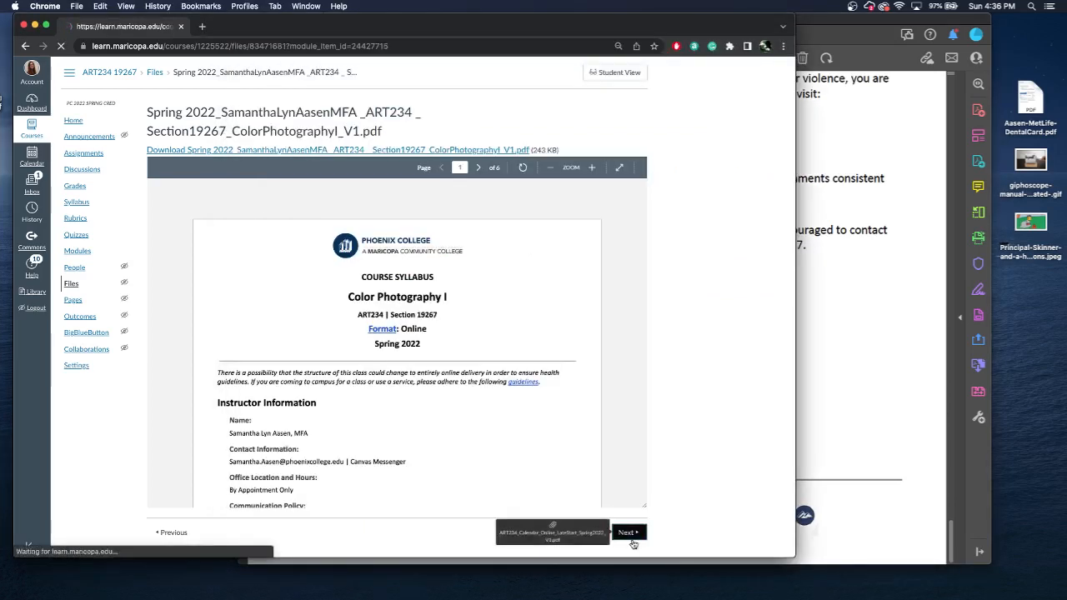
pyautogui.click(626, 531)
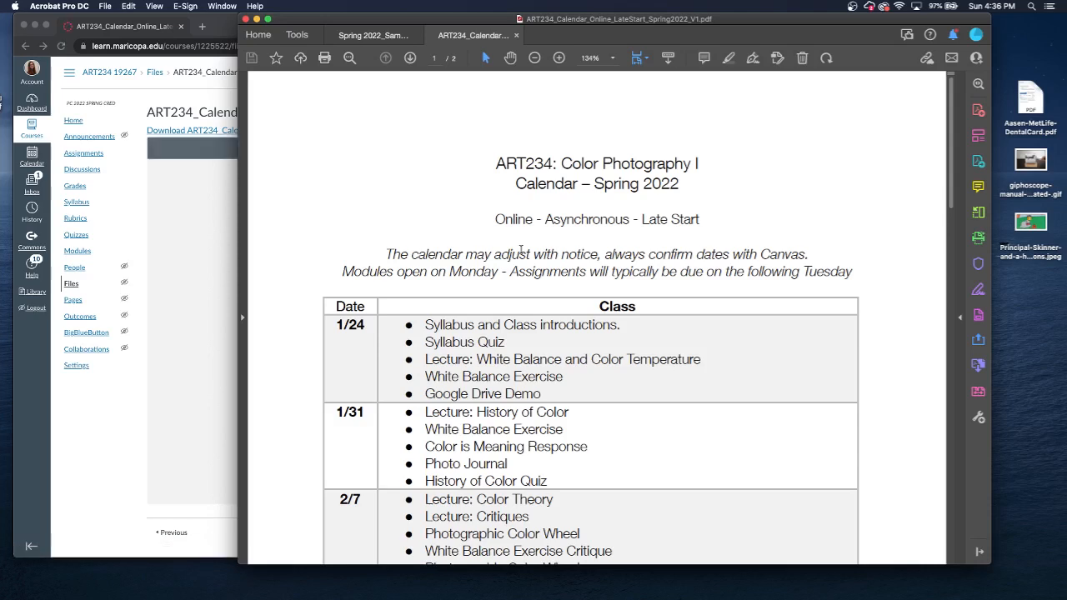
pyautogui.moveTo(475, 212)
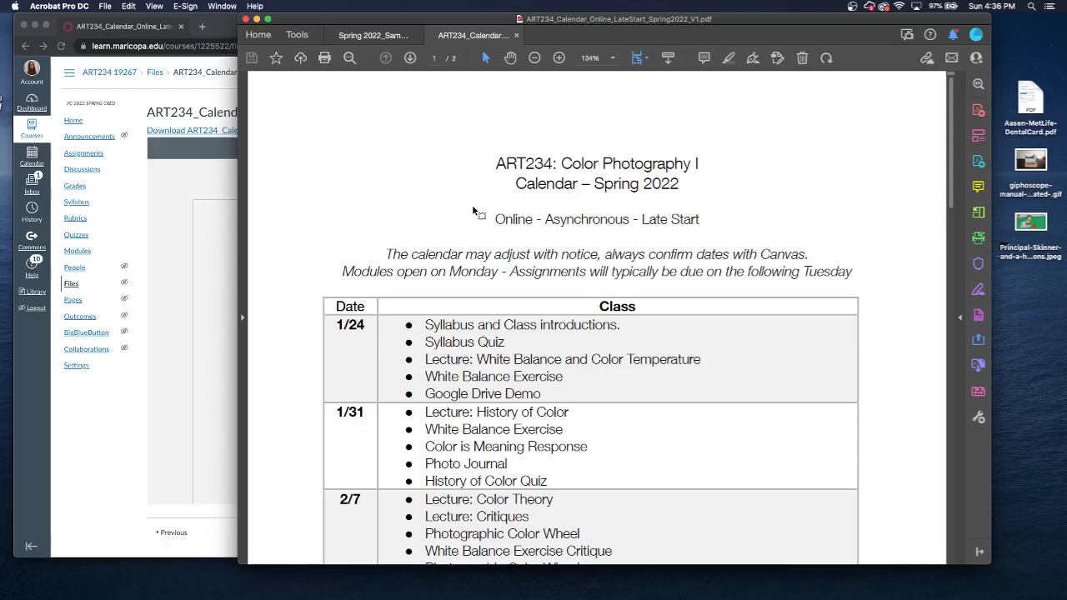
pyautogui.scroll(-3)
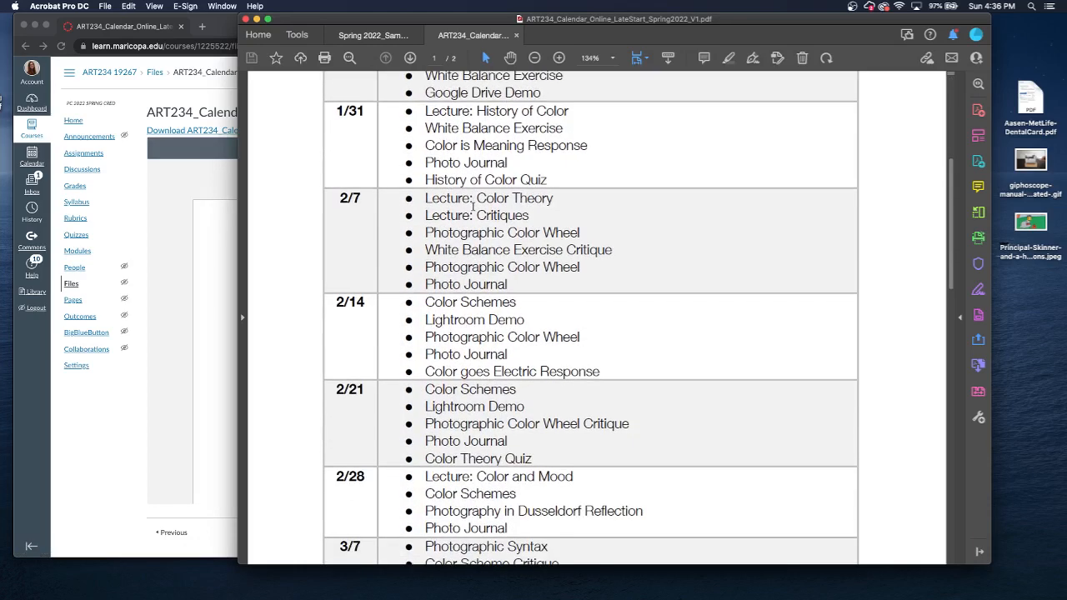
pyautogui.scroll(-3)
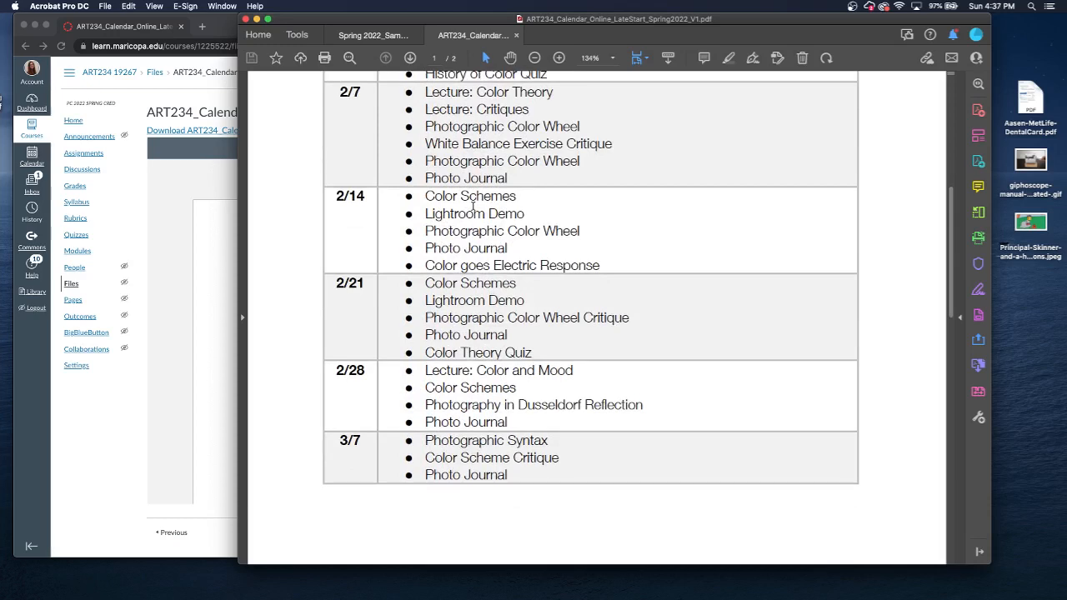
pyautogui.scroll(-3)
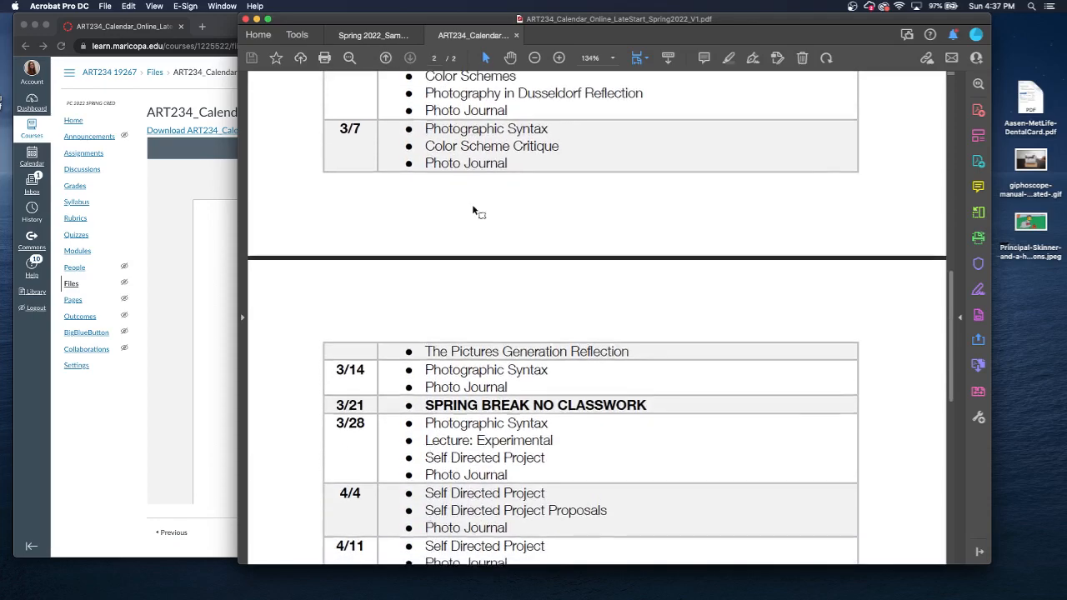
pyautogui.scroll(-3)
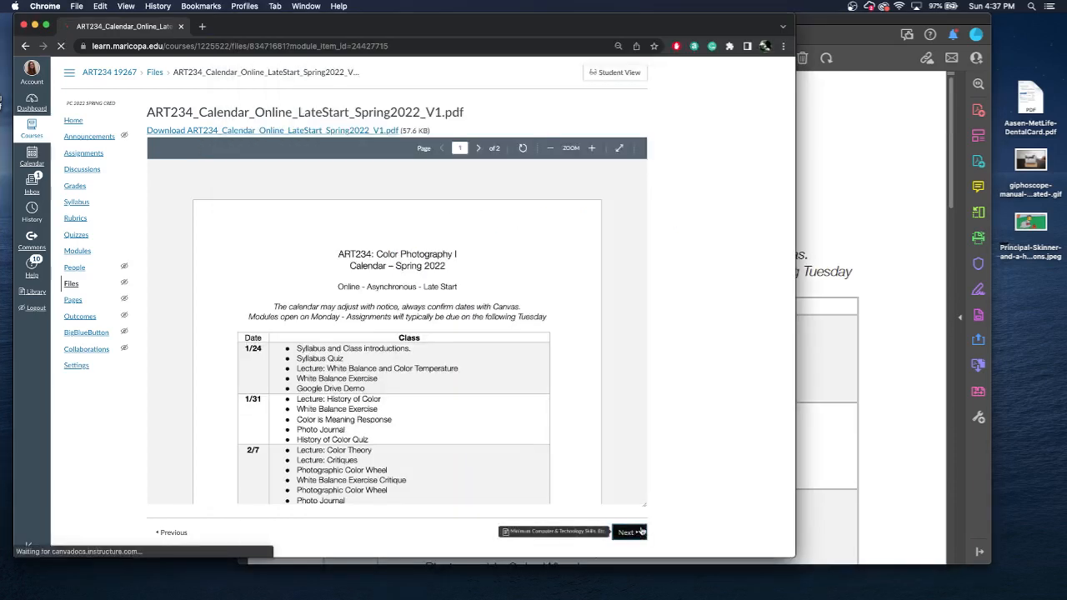
# Advance to the Minimum Computer & Technology Skills, Etc. page.
pyautogui.click(627, 532)
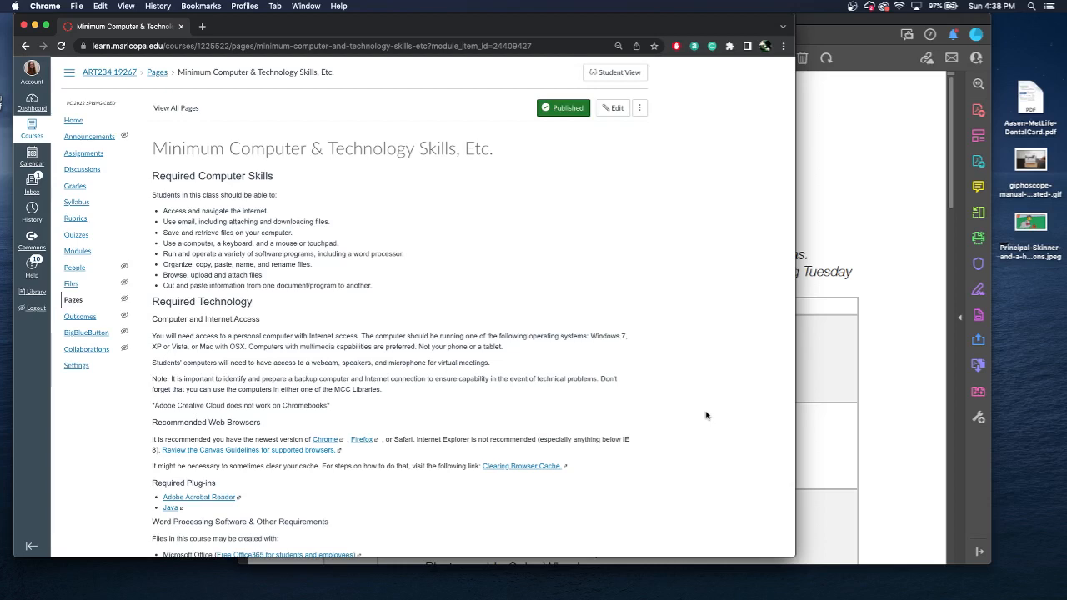
pyautogui.moveTo(605, 436)
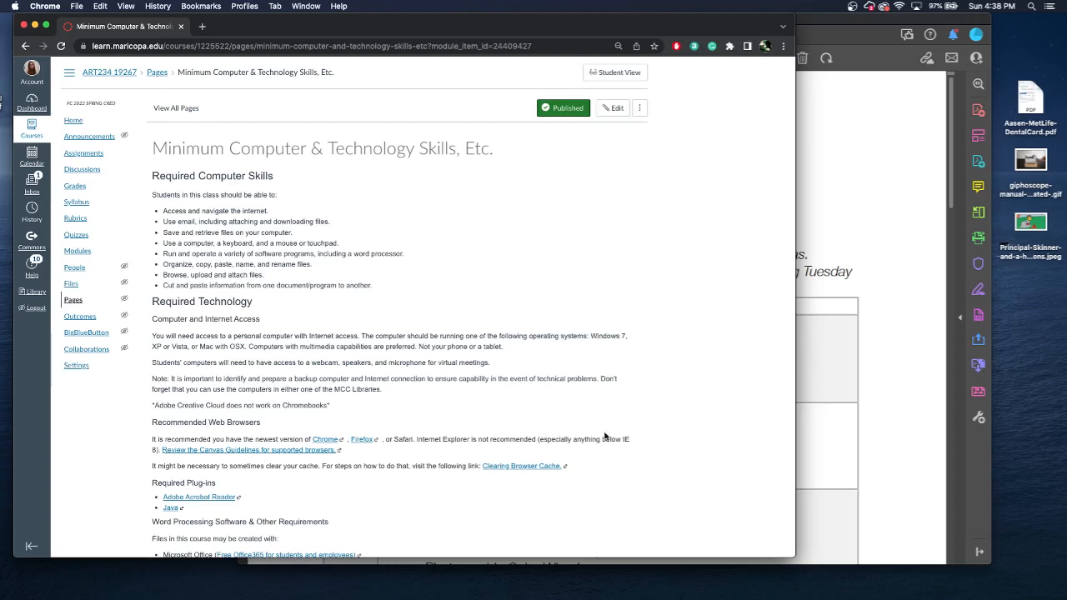
pyautogui.moveTo(655, 383)
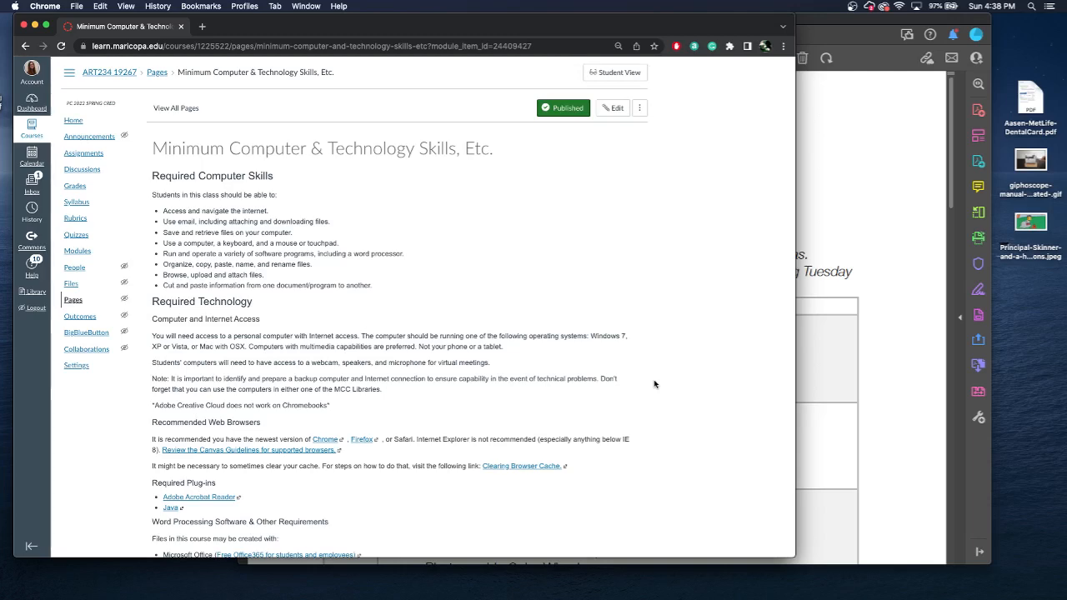
pyautogui.scroll(-3)
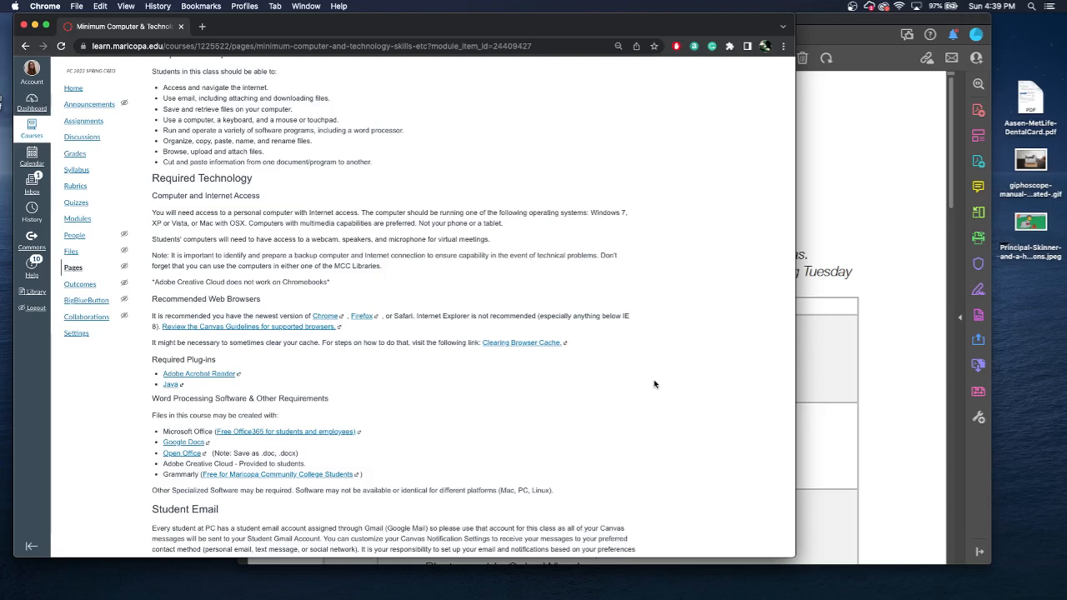
pyautogui.scroll(-3)
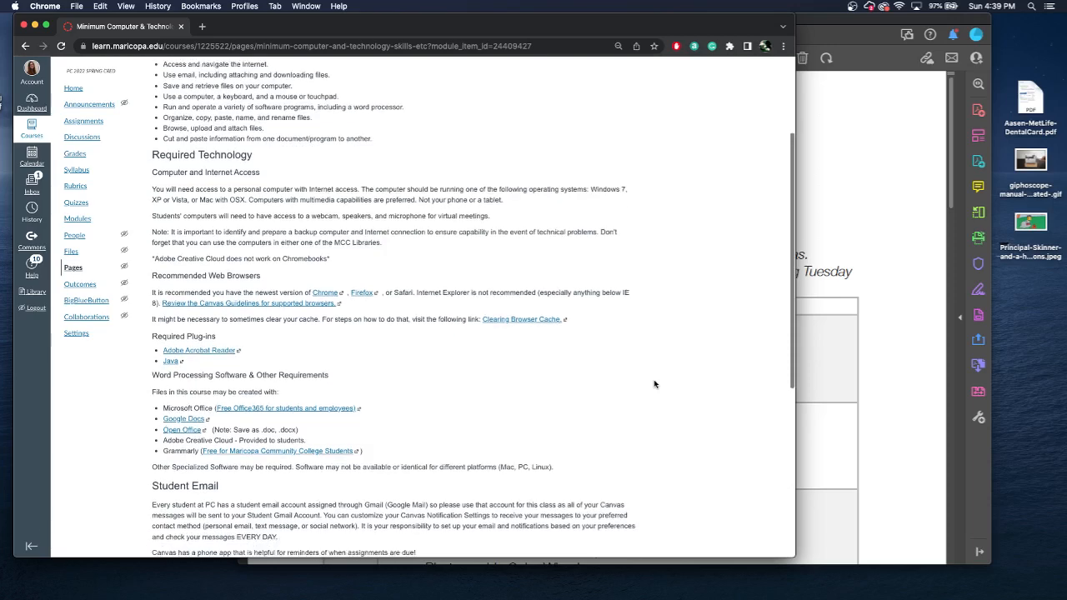
pyautogui.scroll(-3)
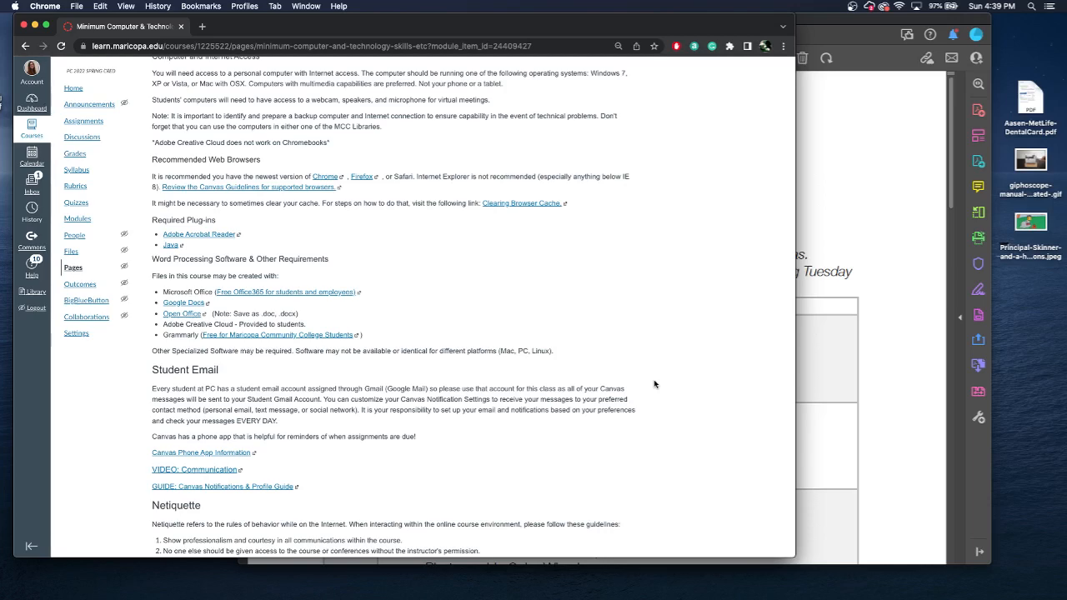
pyautogui.scroll(-3)
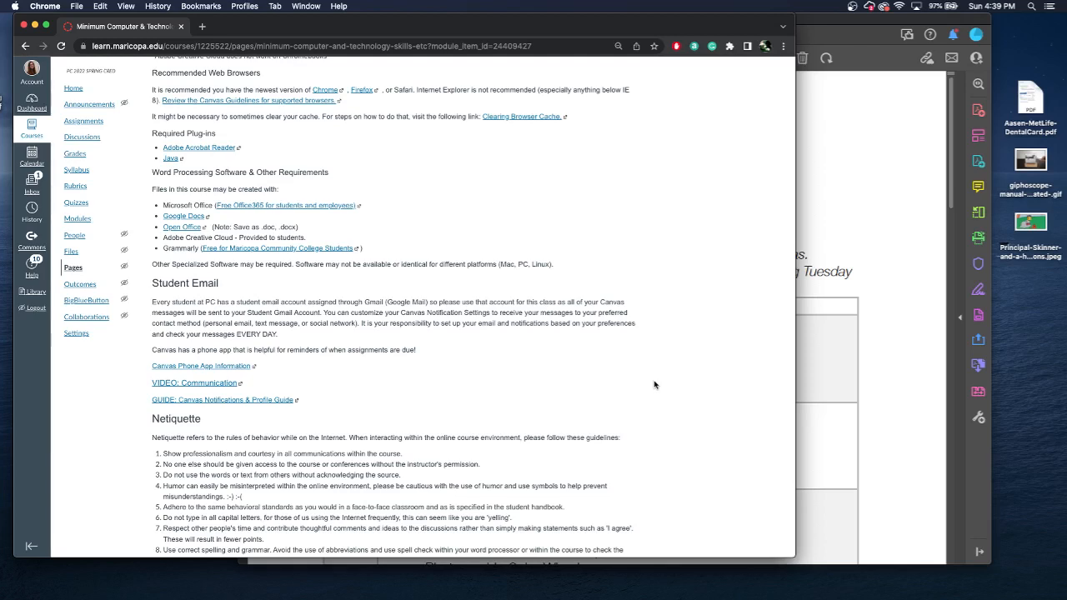
pyautogui.moveTo(529, 385)
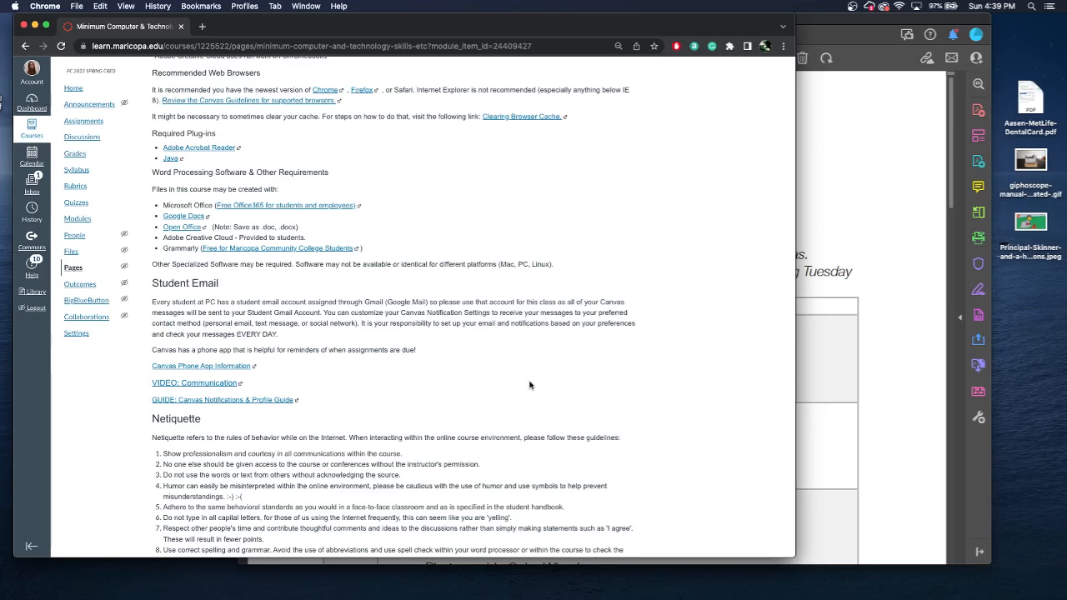
pyautogui.scroll(-3)
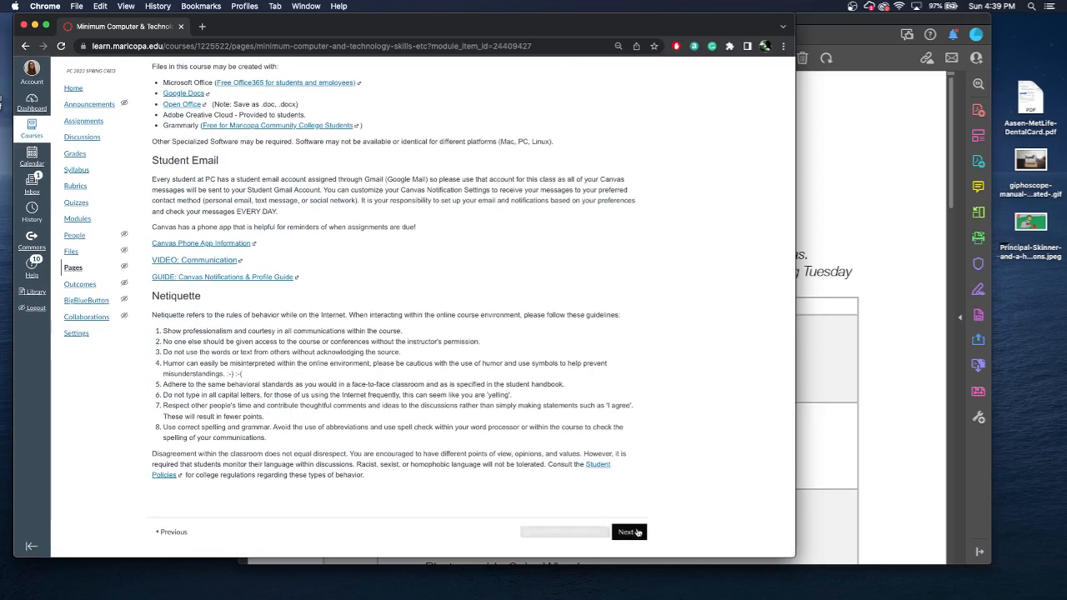
# Advance to the Required Materials & Technologies page.
pyautogui.click(626, 531)
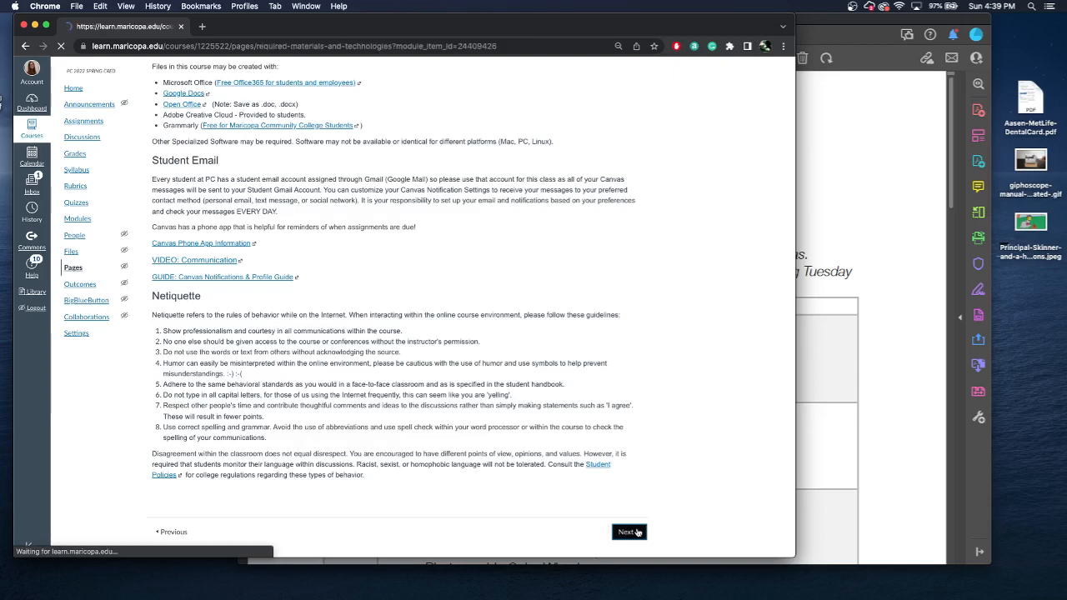
pyautogui.click(625, 532)
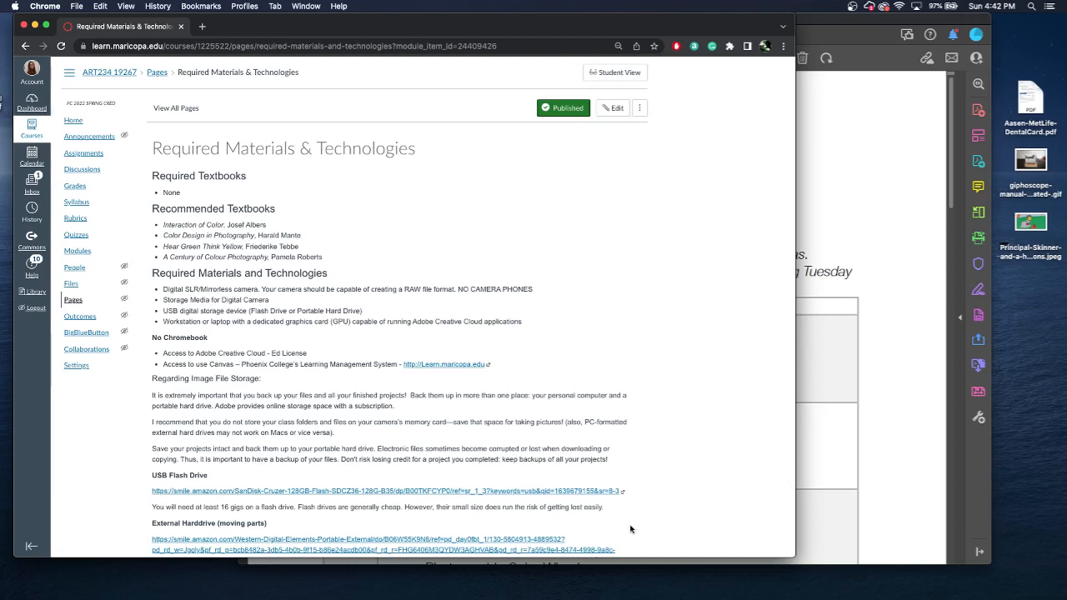
pyautogui.scroll(-3)
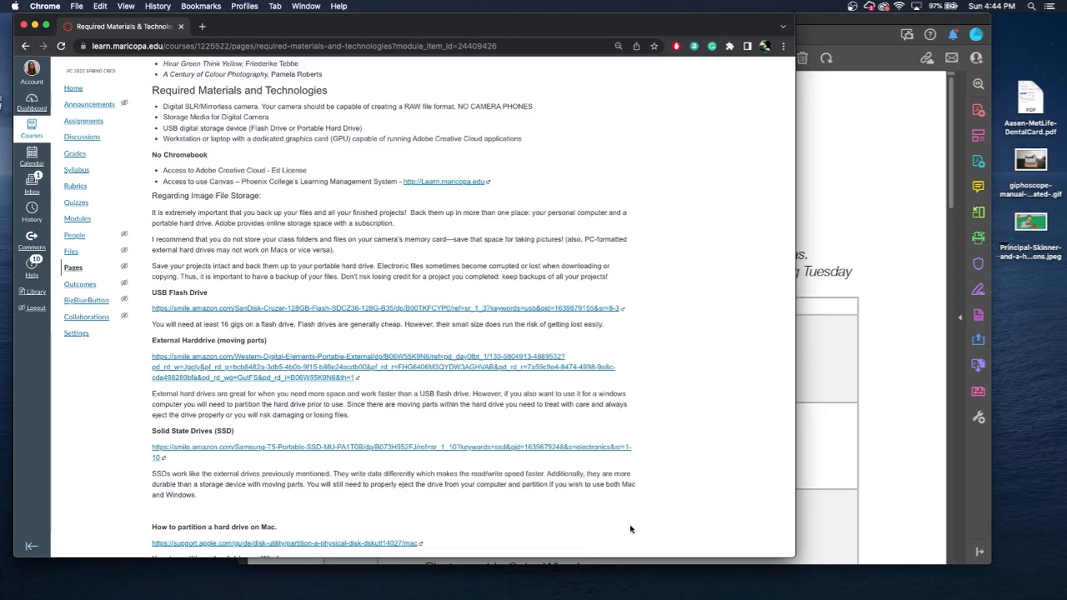
pyautogui.scroll(-3)
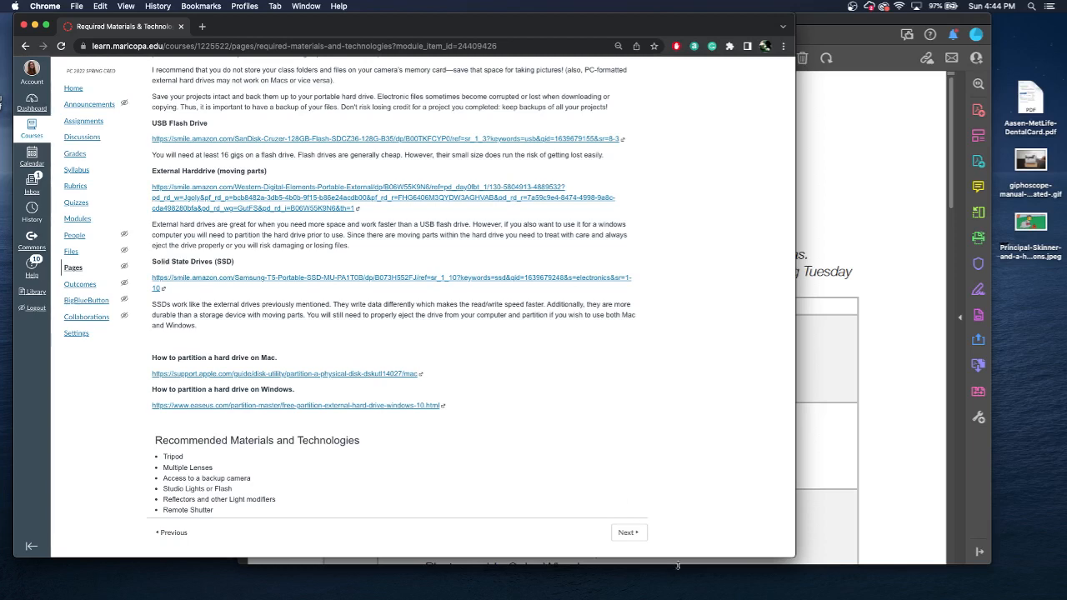
pyautogui.click(626, 531)
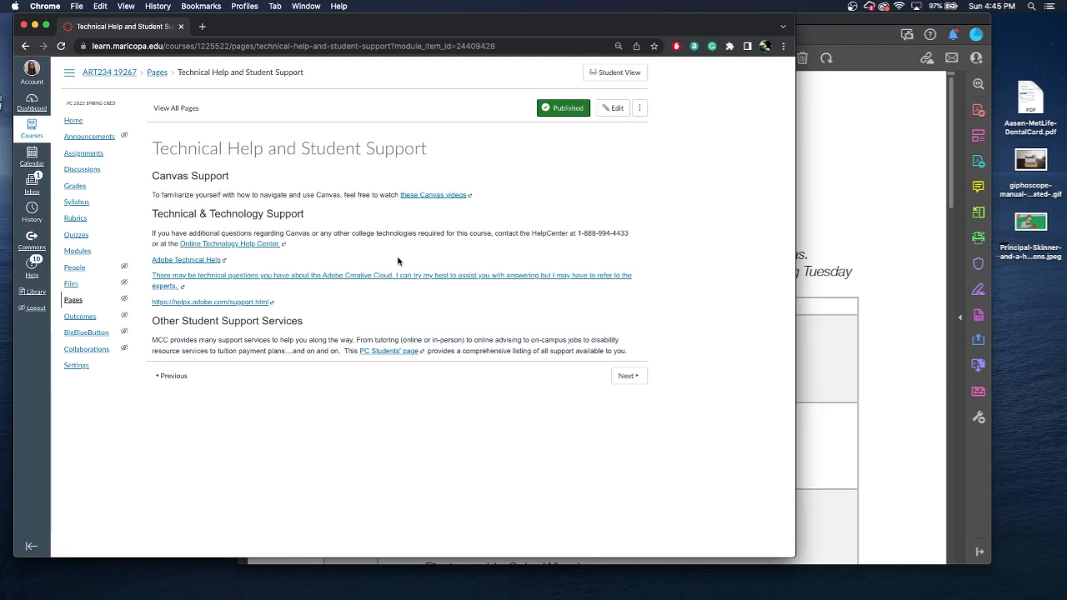
pyautogui.moveTo(372, 242)
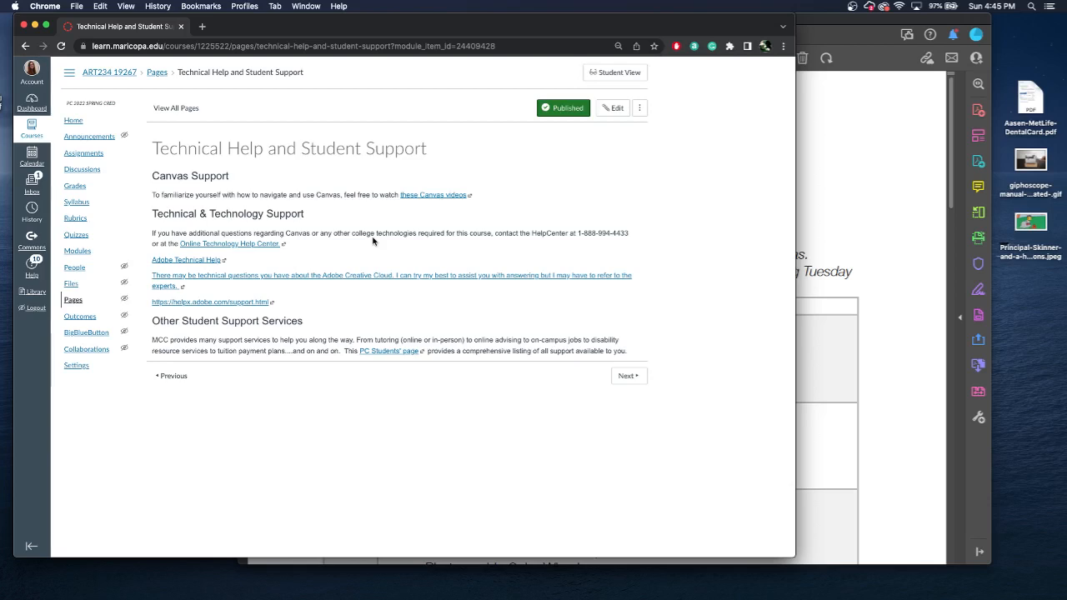
pyautogui.moveTo(462, 337)
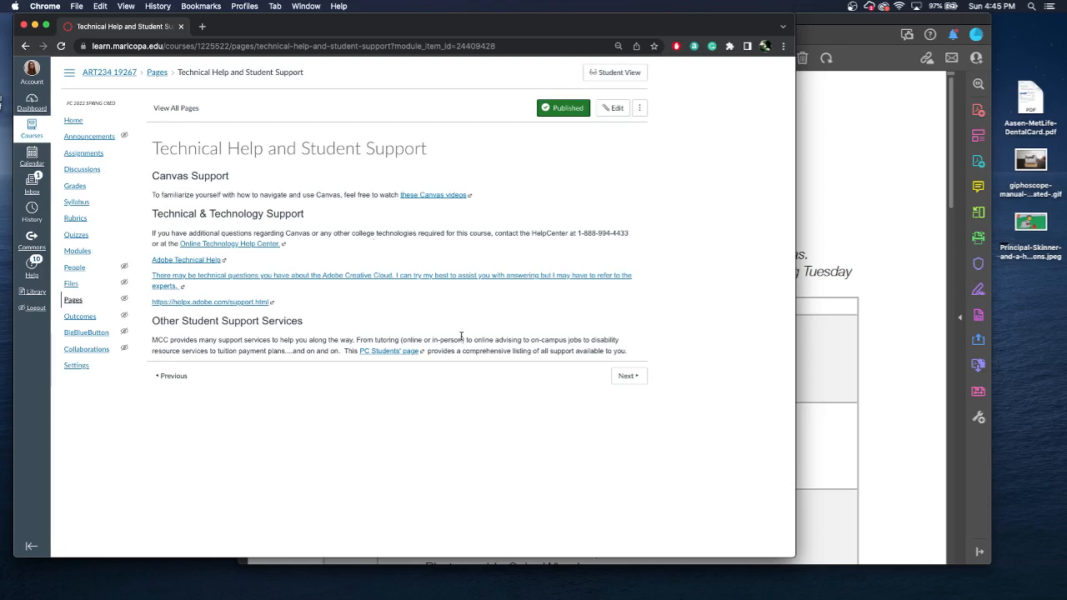
pyautogui.moveTo(588, 358)
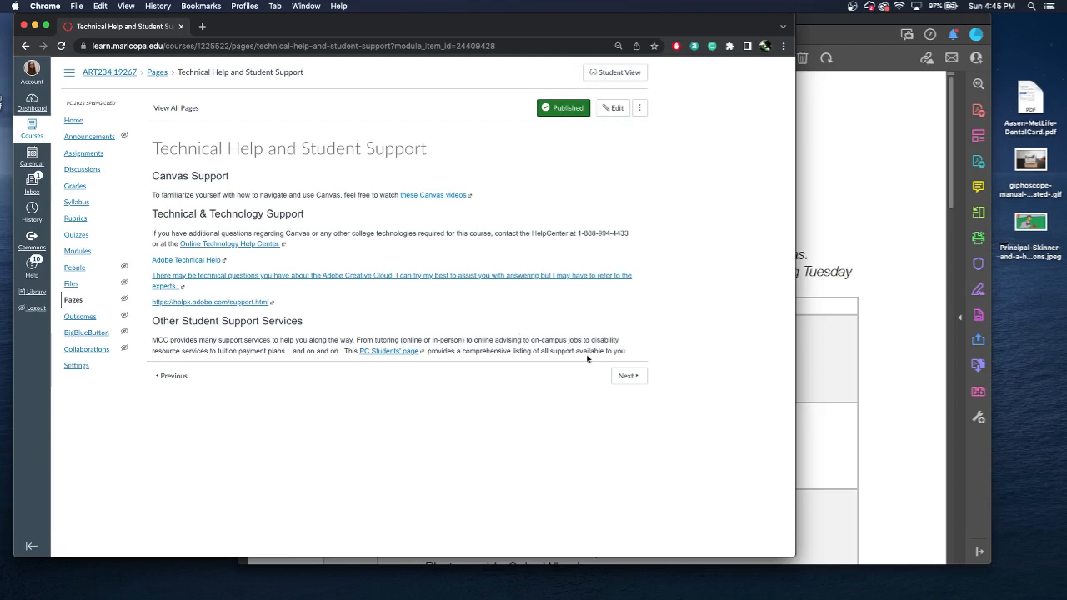
# Pass the White Balance lecture page and return to the course Modules list.
pyautogui.click(625, 375)
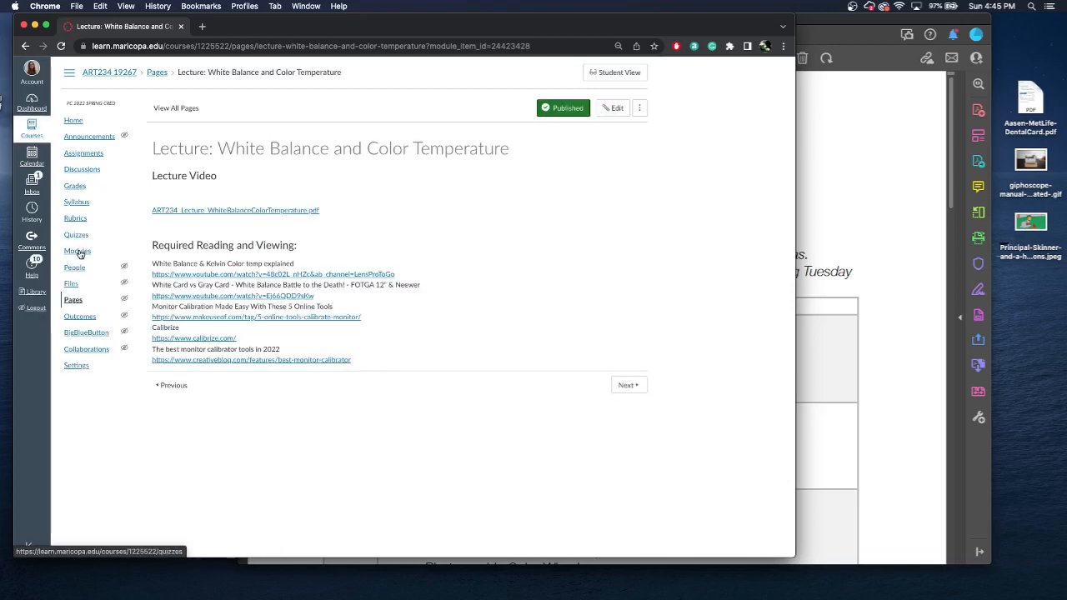
pyautogui.click(77, 250)
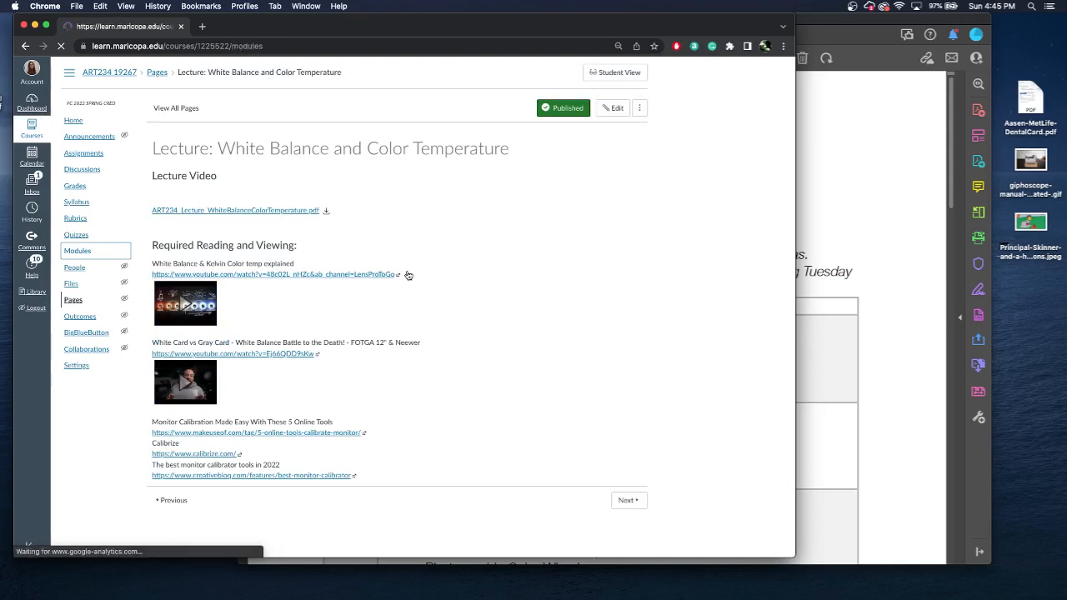
pyautogui.click(77, 250)
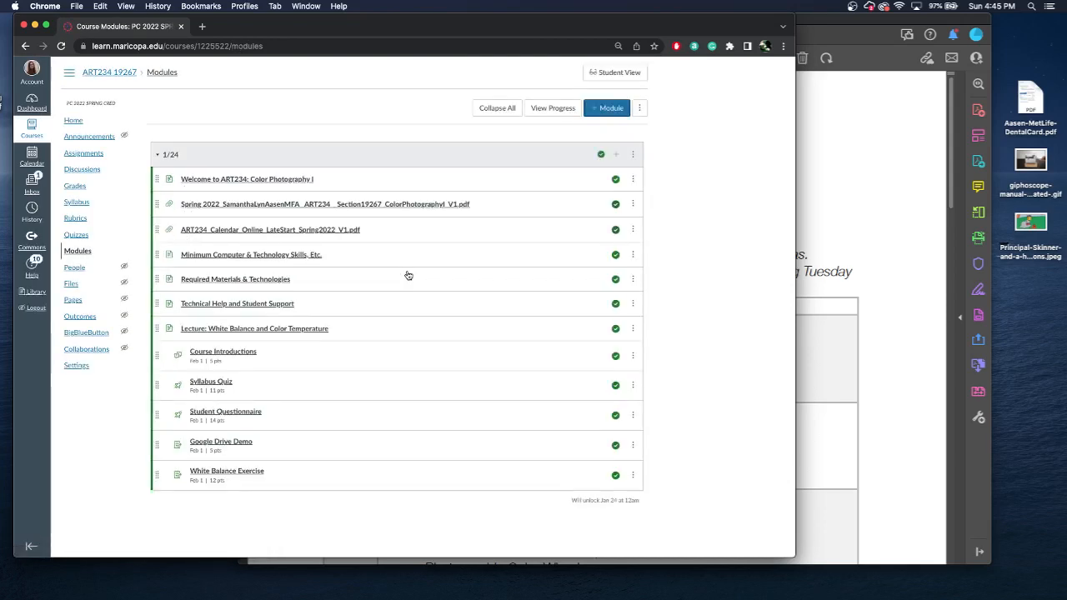
pyautogui.moveTo(396, 299)
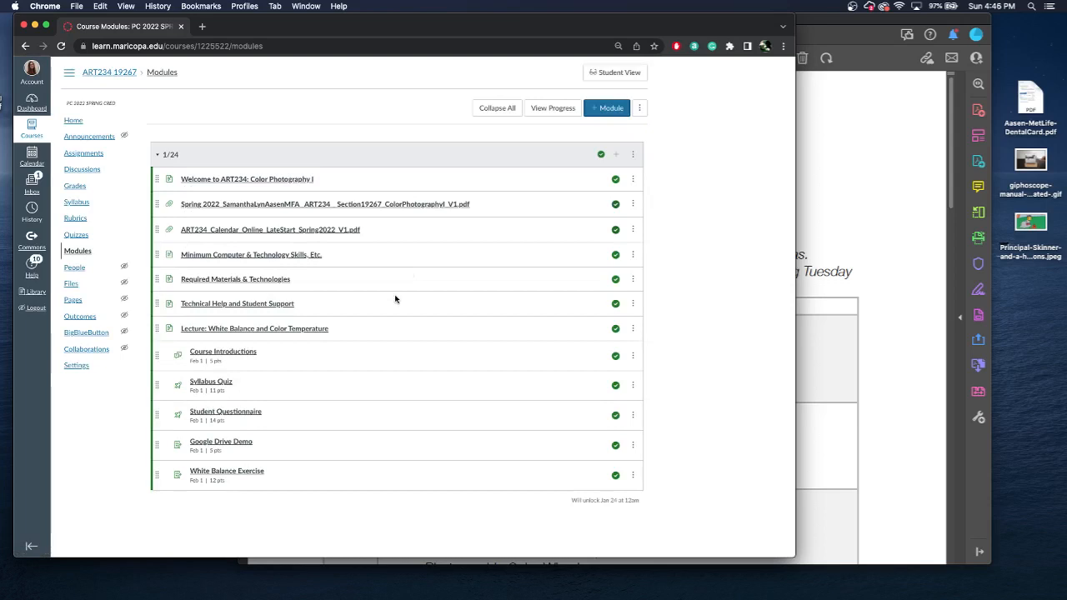
pyautogui.moveTo(379, 328)
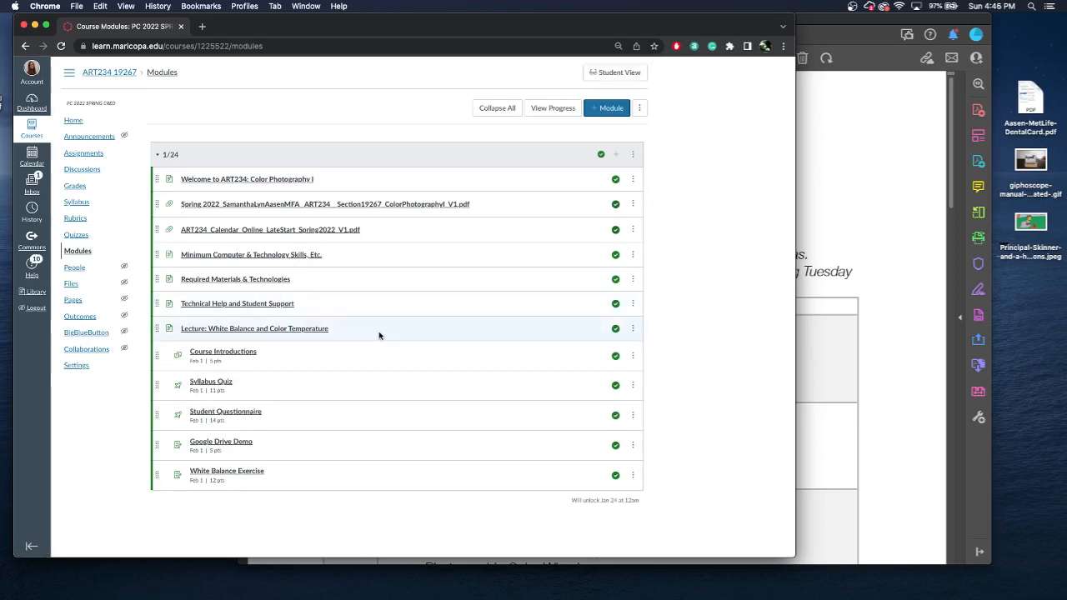
pyautogui.moveTo(372, 357)
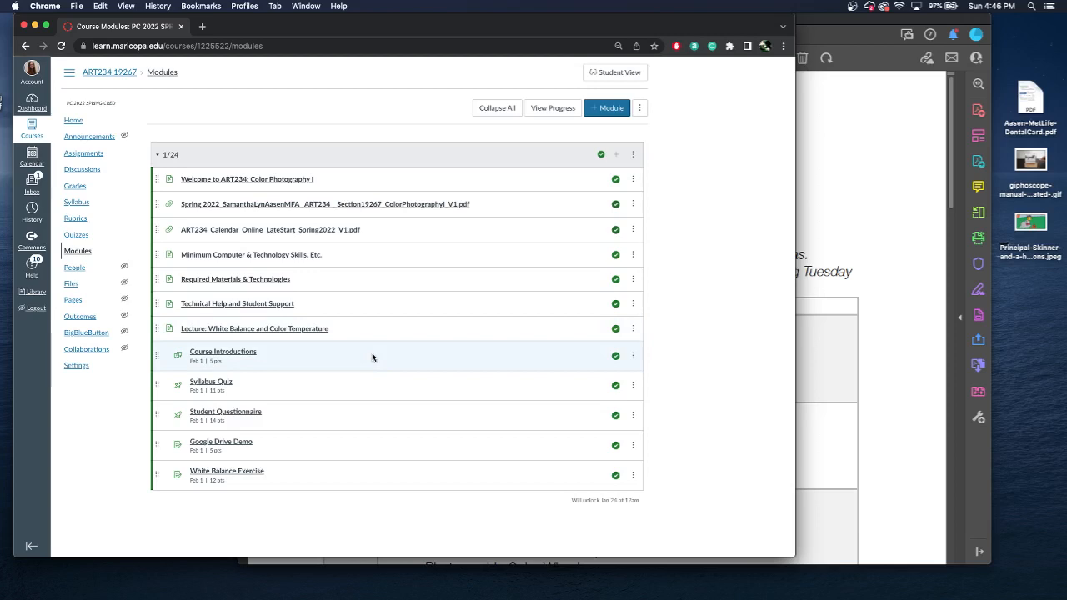
pyautogui.moveTo(366, 390)
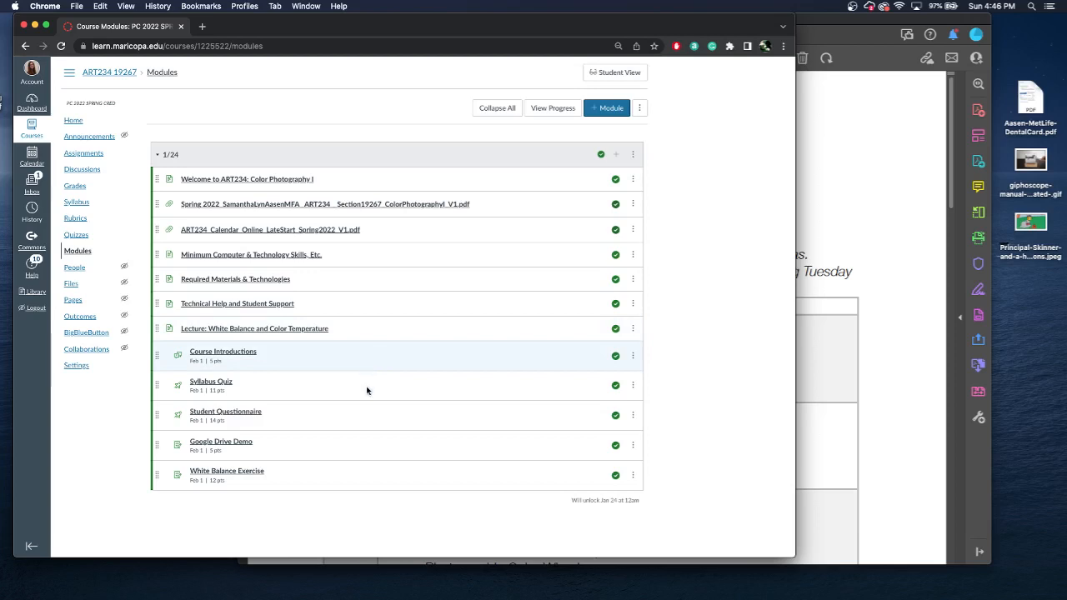
pyautogui.moveTo(357, 420)
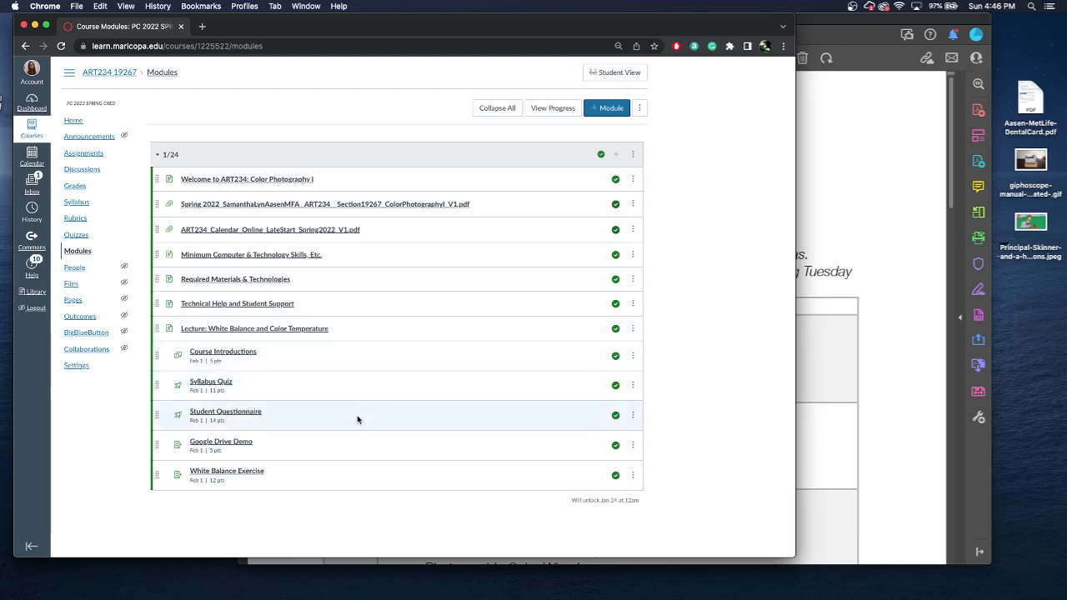
pyautogui.moveTo(348, 475)
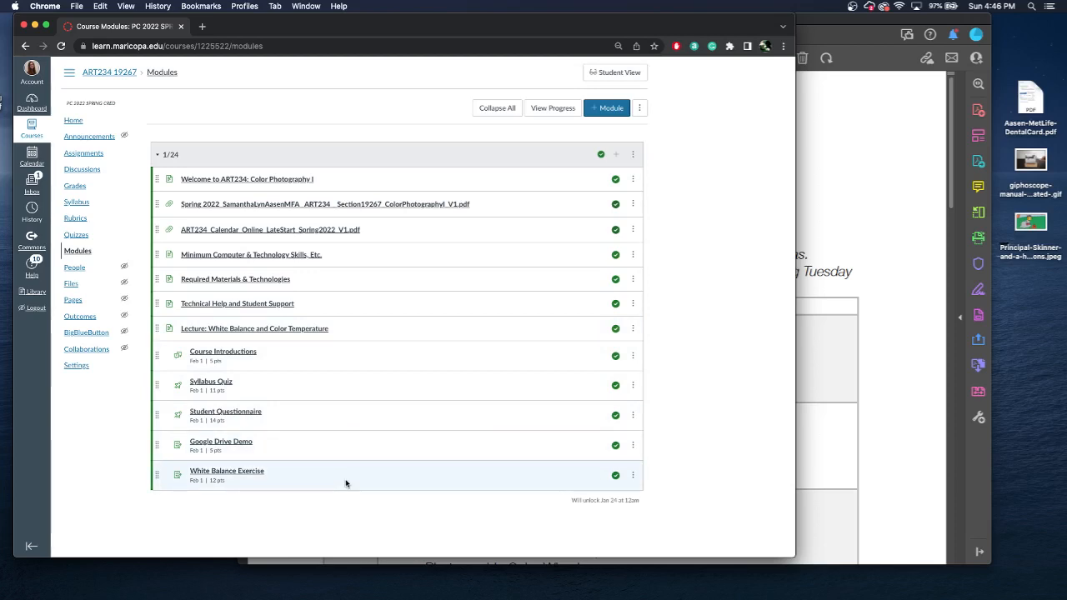
pyautogui.moveTo(339, 519)
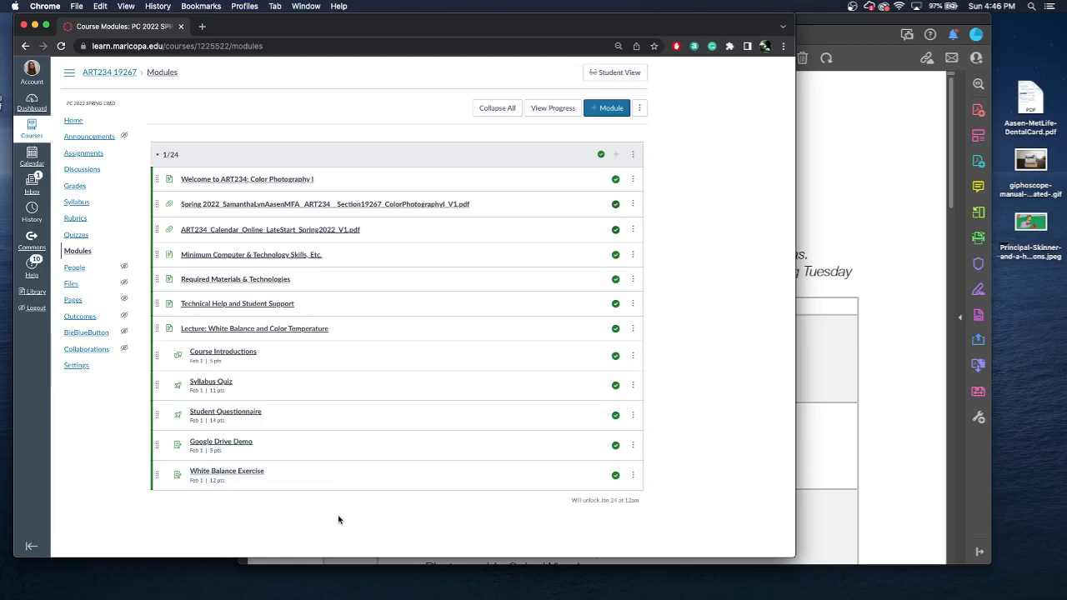
pyautogui.moveTo(2, 508)
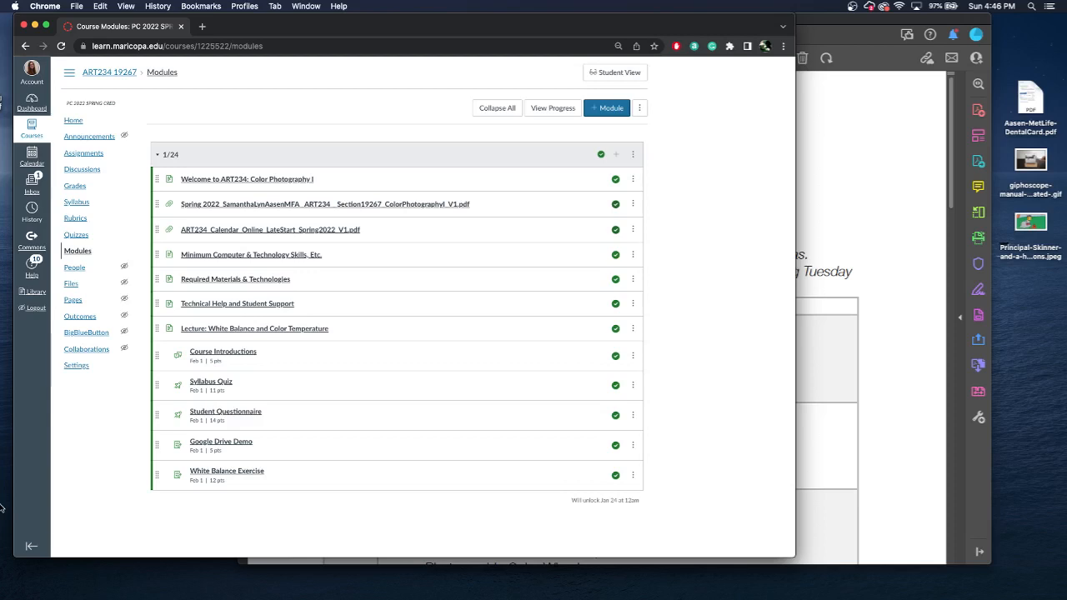